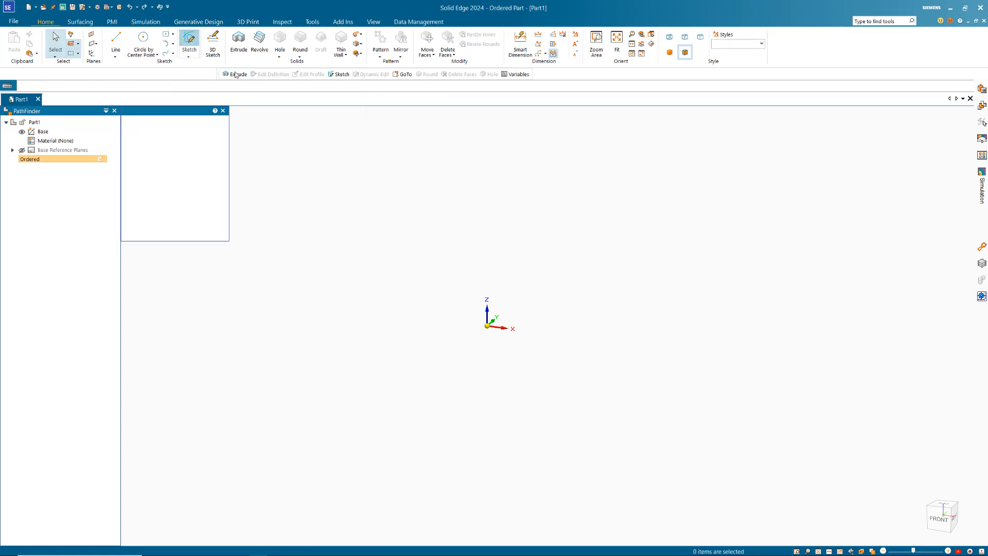
- Sketch a rectangle by 3 points on the Front plane resting on the origin
click(190, 39)
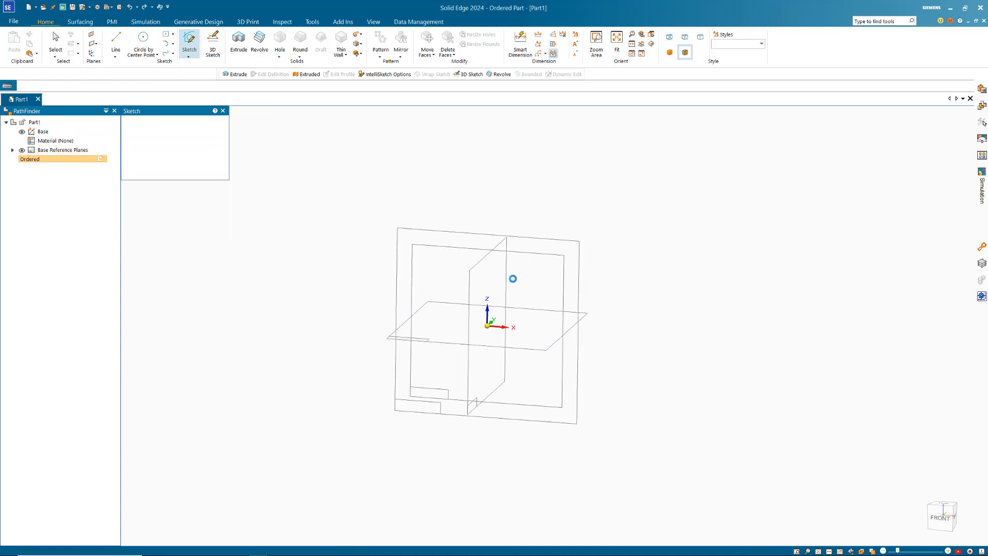
click(513, 279)
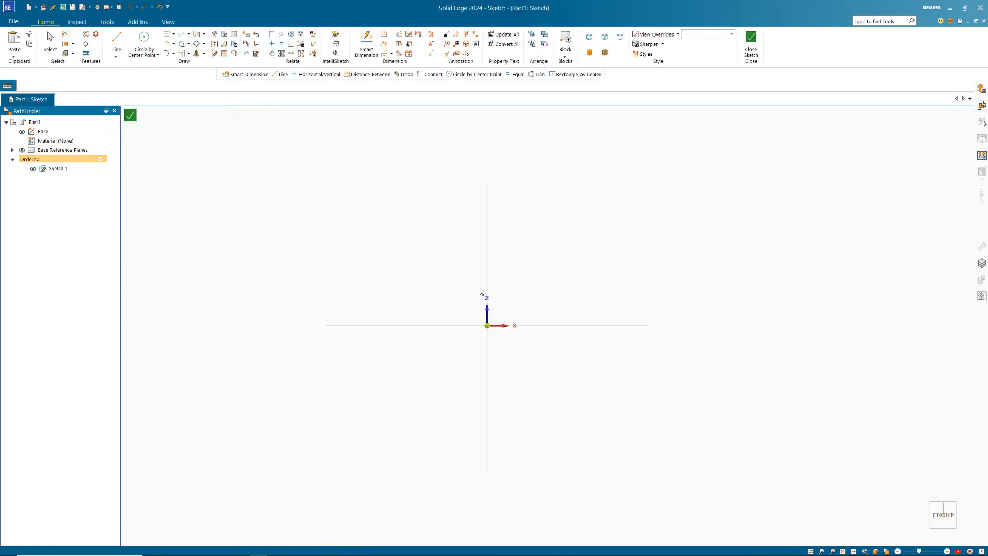
click(116, 45)
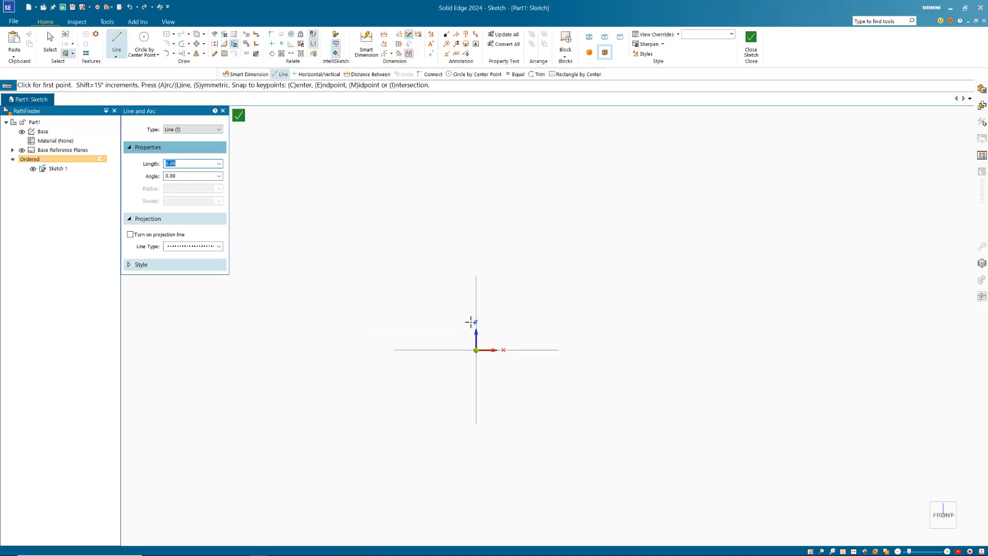
mouse_move(116, 45)
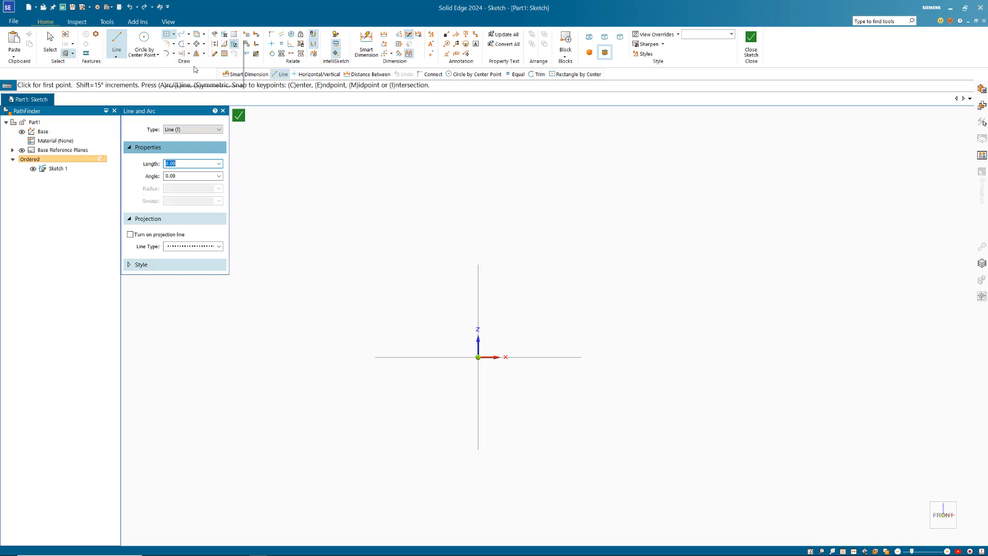
click(201, 35)
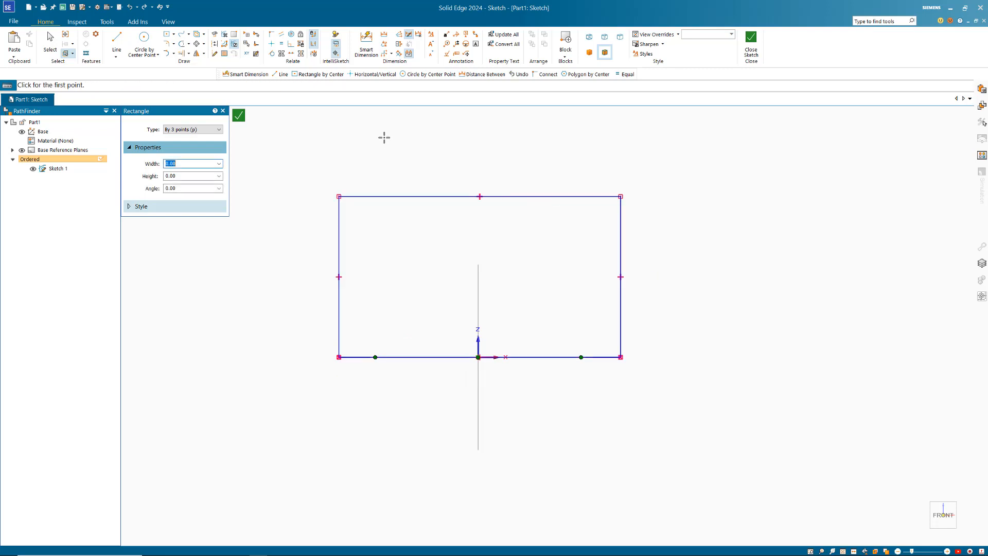
- Smart Dimension the rectangle to 150 wide by 75 tall
click(366, 45)
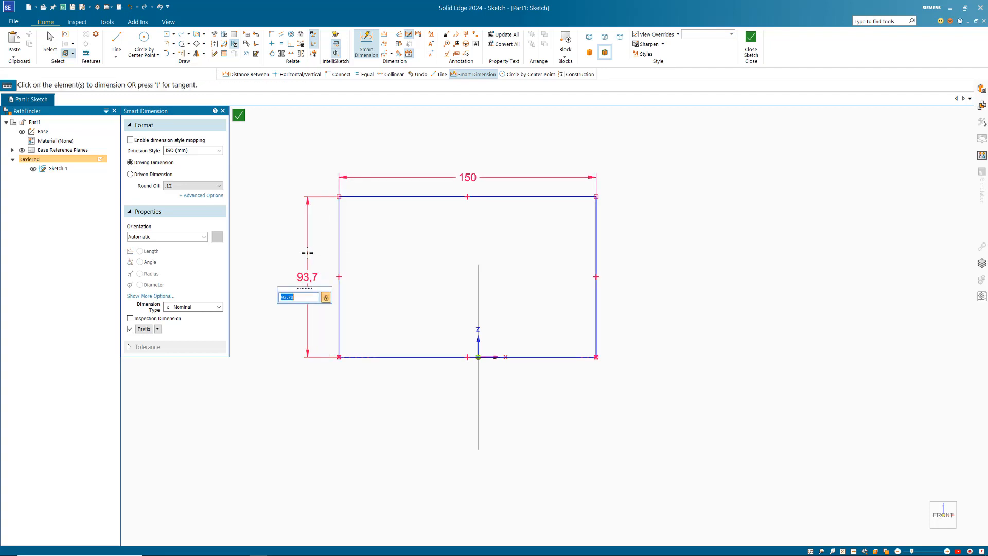
text(75)
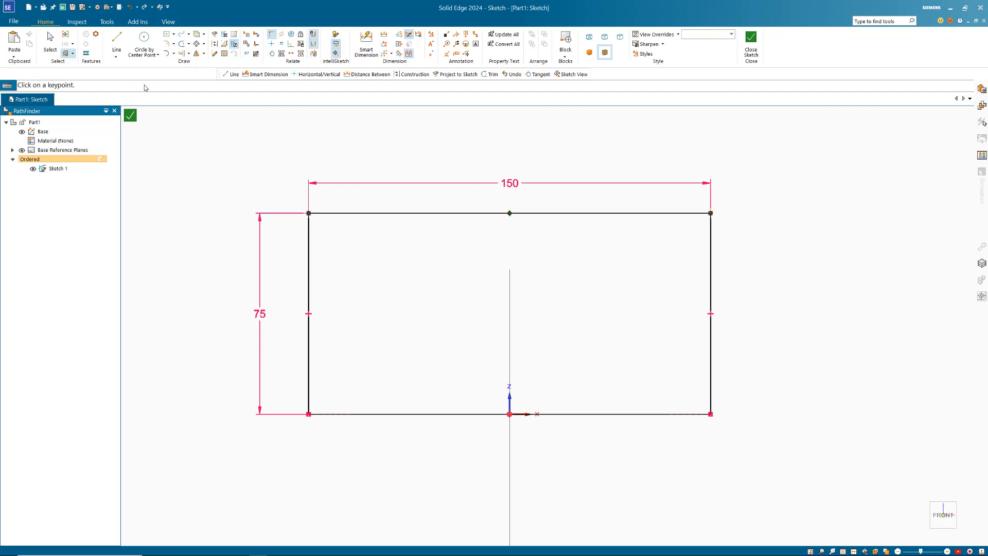
- Measure the rectangle's enclosed area with Inspect Area, reading 11250 in its properties
click(77, 22)
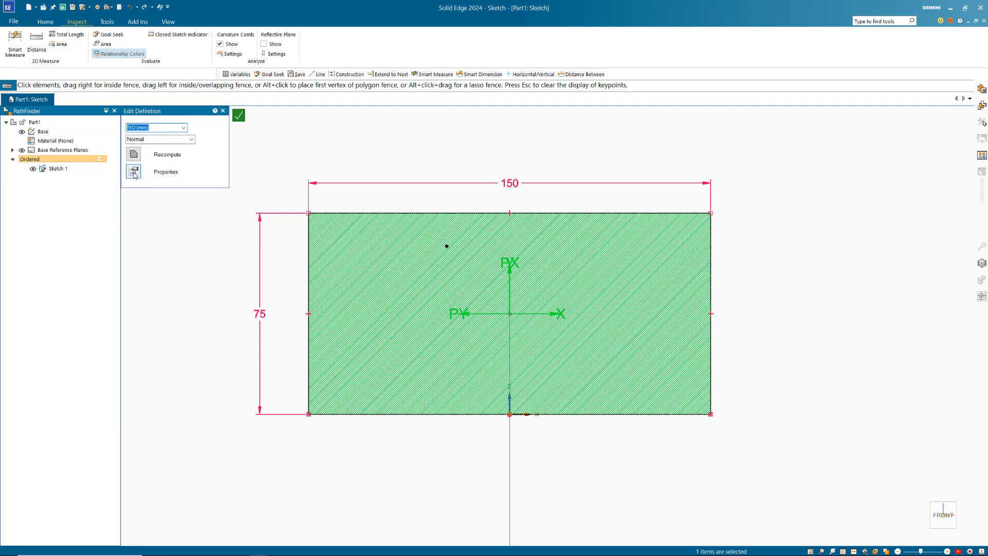
click(132, 172)
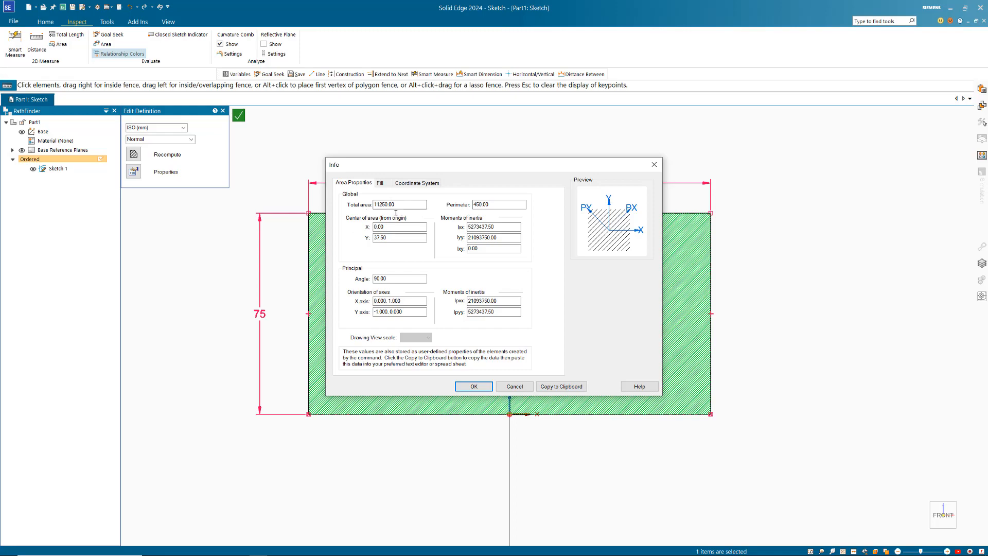
click(474, 386)
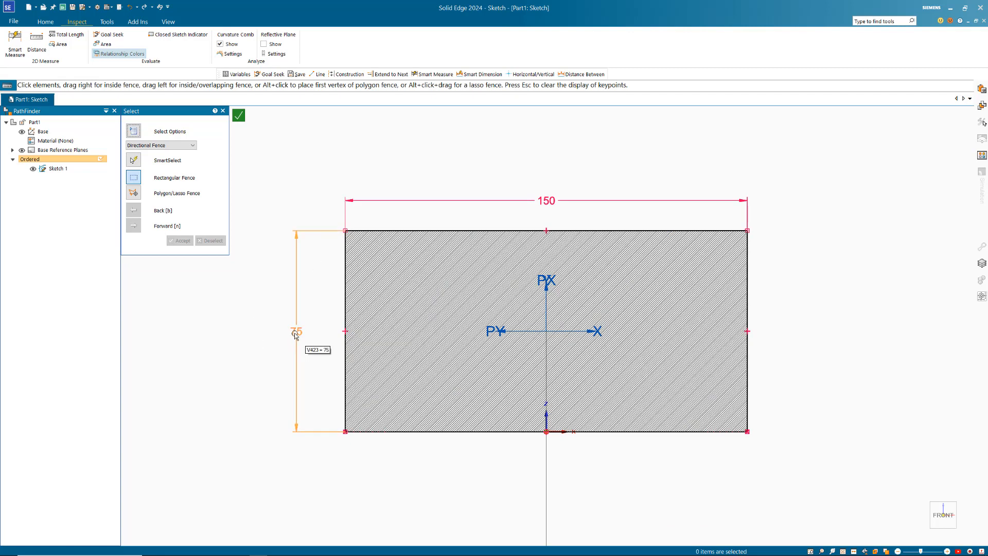
double_click(296, 332)
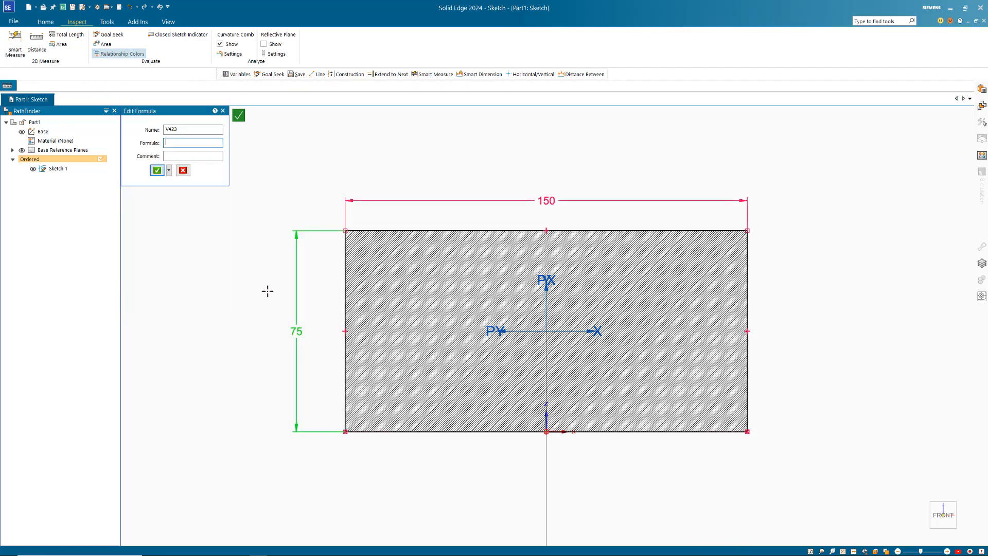
click(193, 130)
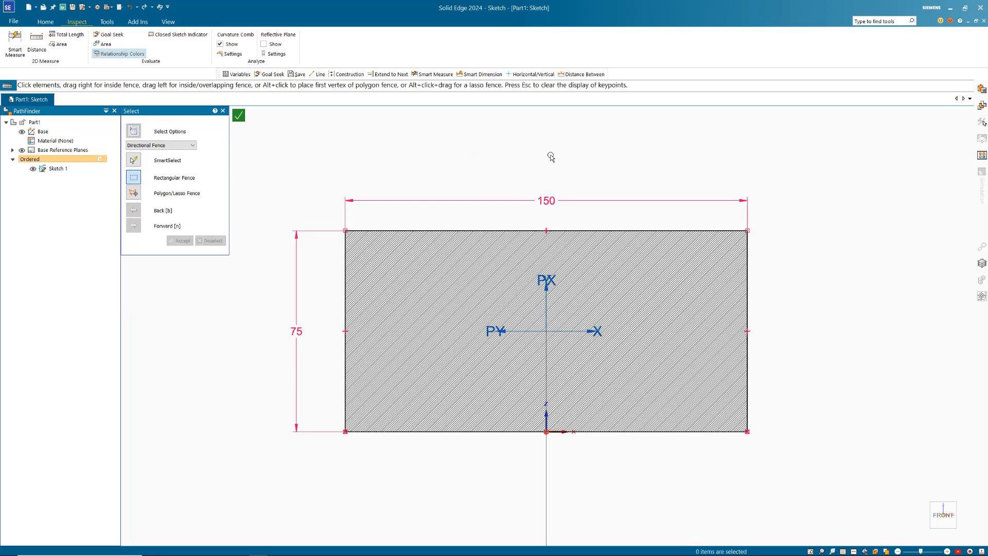
mouse_move(110, 35)
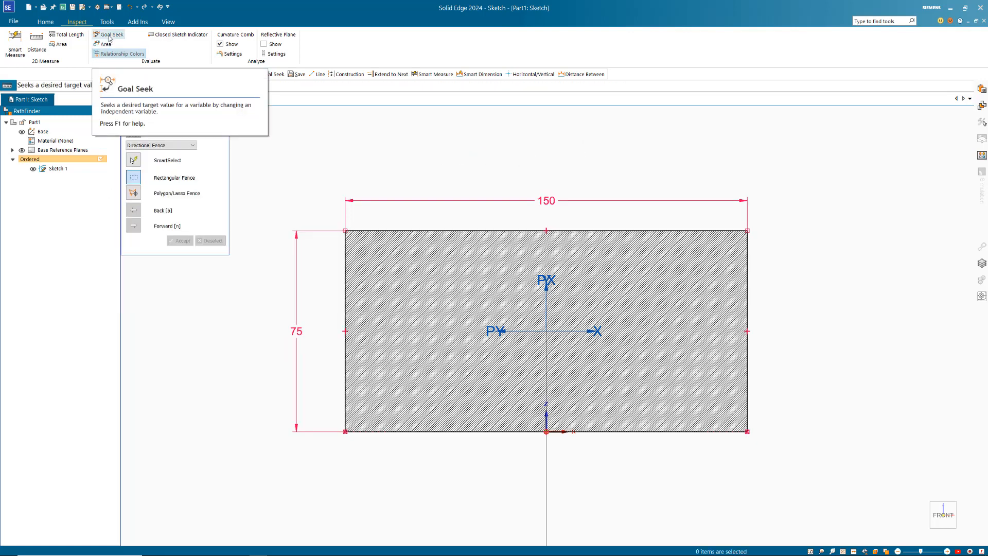
- Goal Seek the area A492_Area to 15000 by varying height H, making the rectangle 150 by 100
click(111, 34)
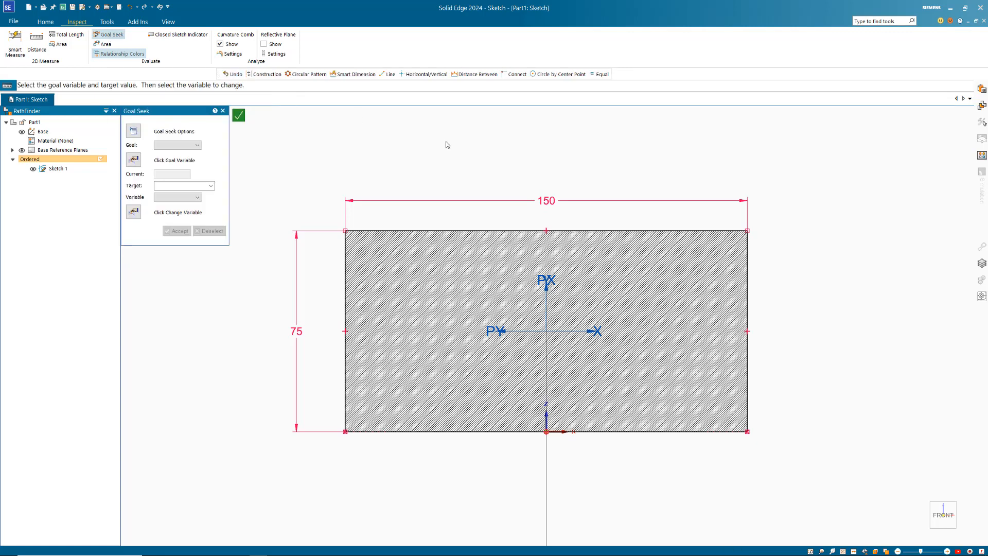
click(197, 145)
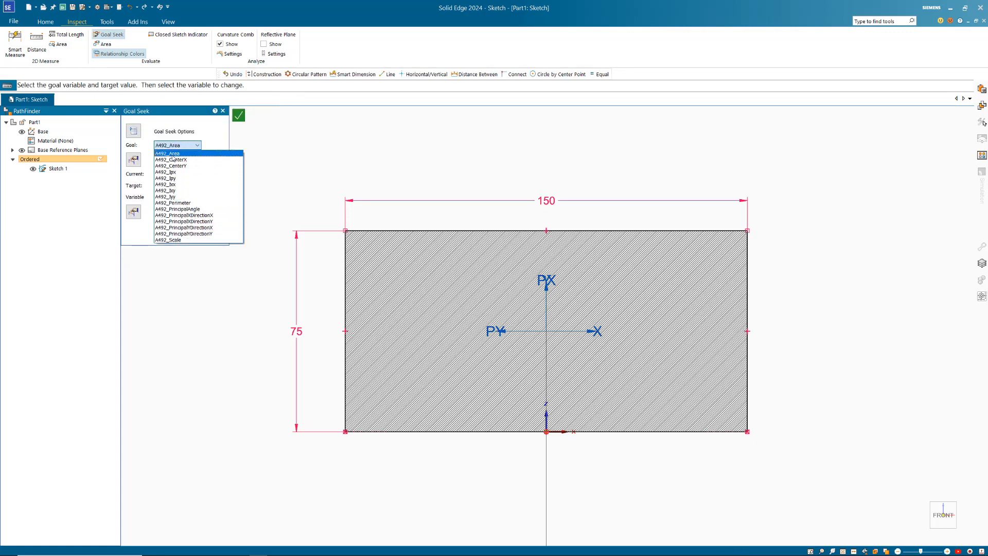
click(168, 153)
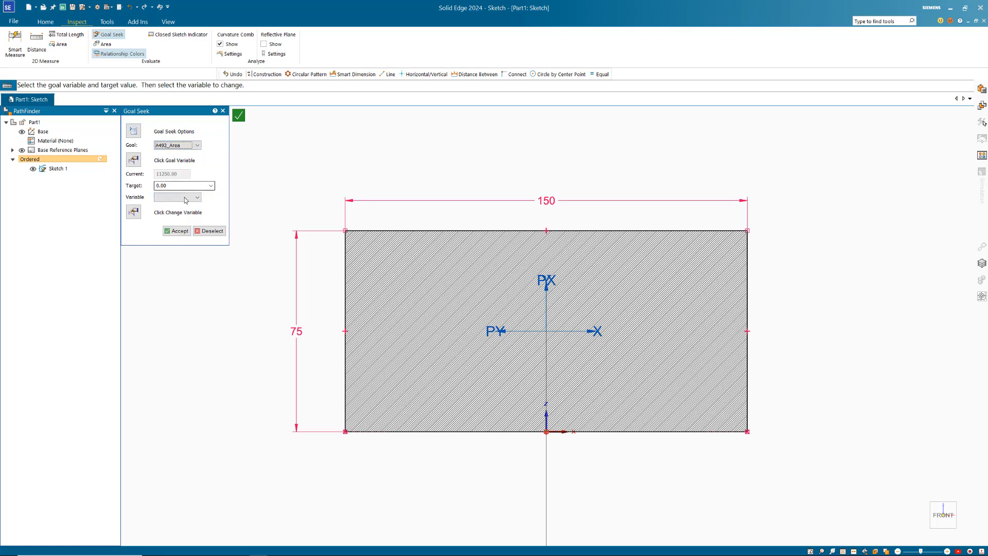
click(176, 197)
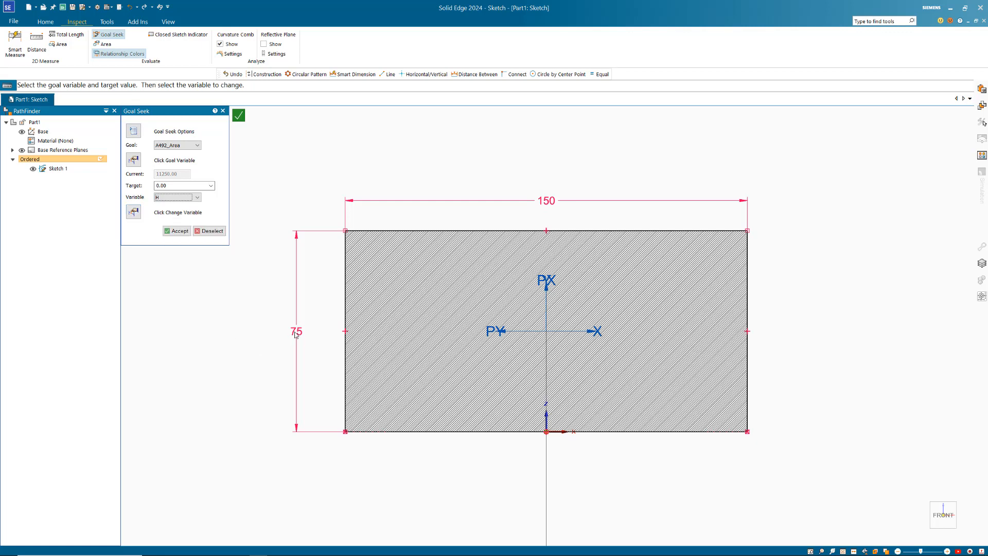
click(179, 184)
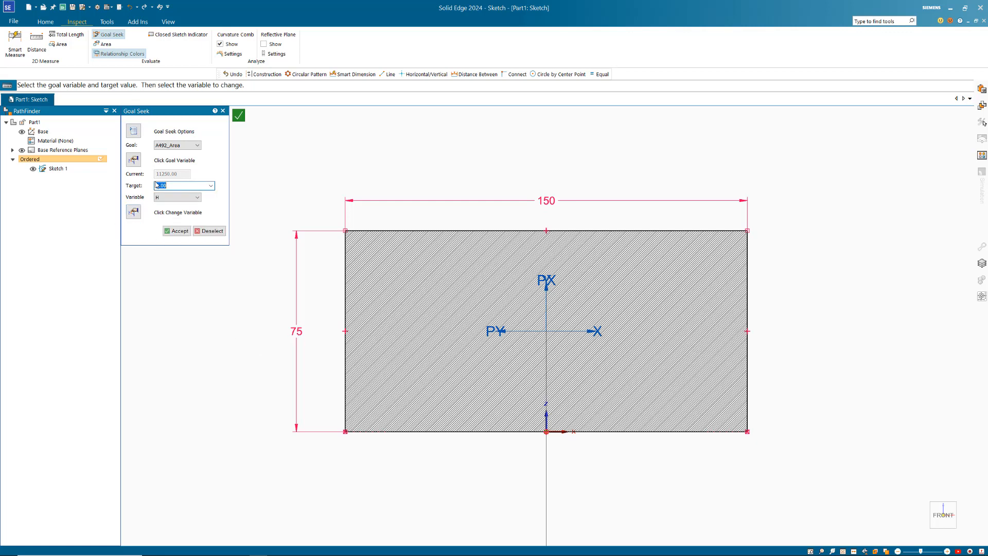
text(15000)
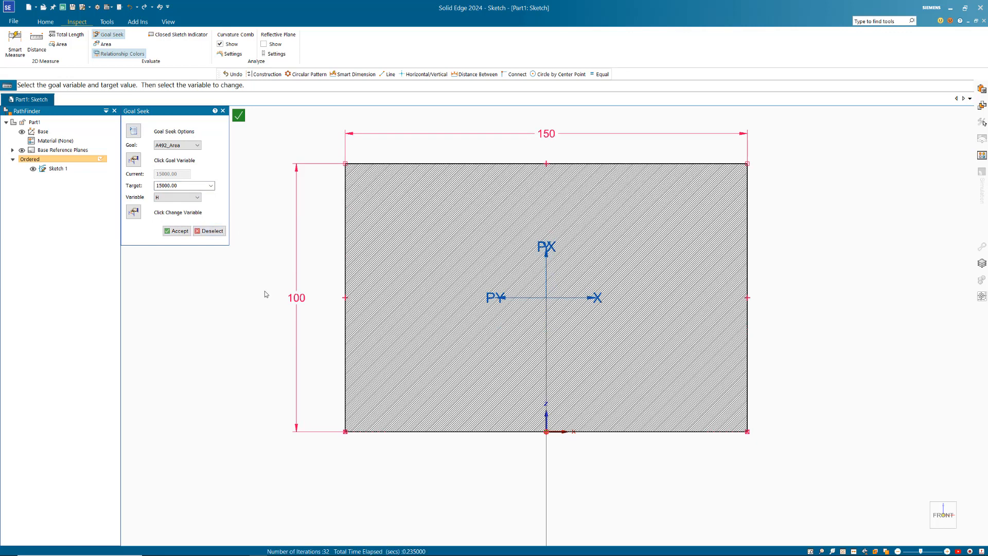
mouse_move(273, 291)
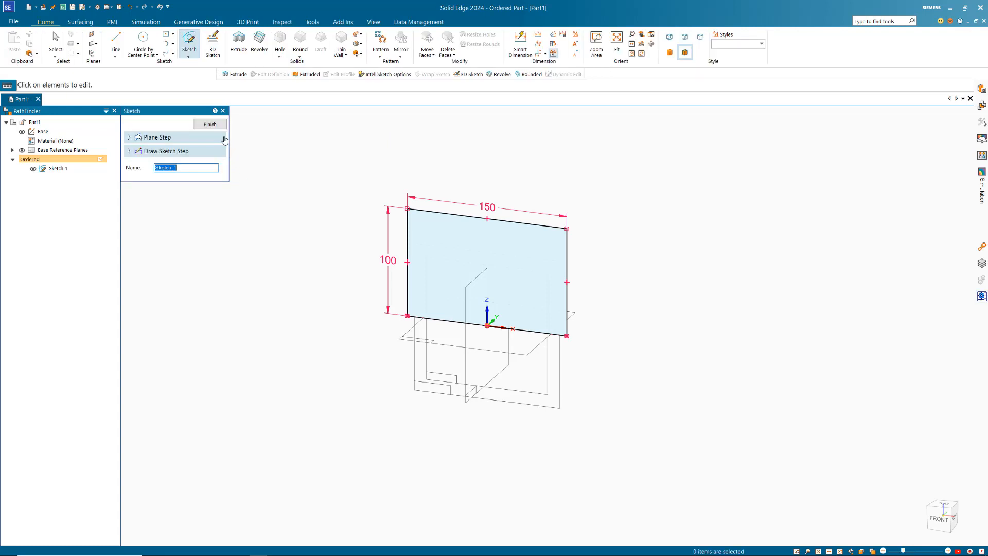
- Delete the rectangle sketch and start an extrusion profile on the Right plane
click(210, 124)
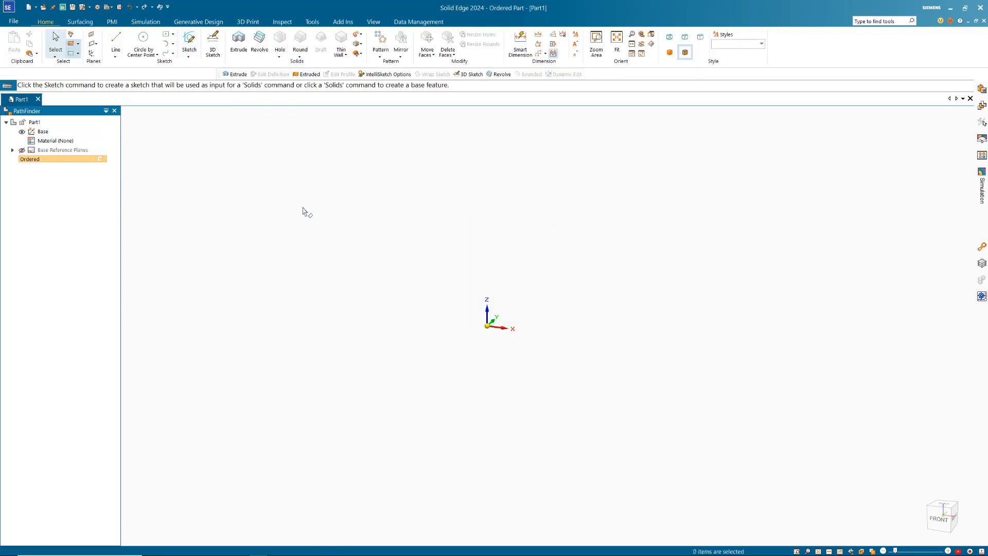
click(238, 45)
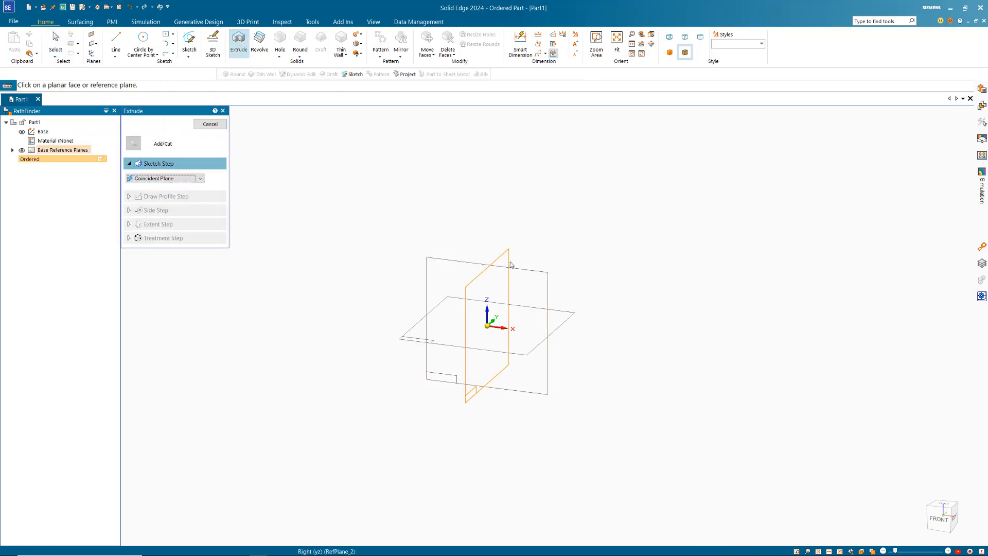
click(511, 265)
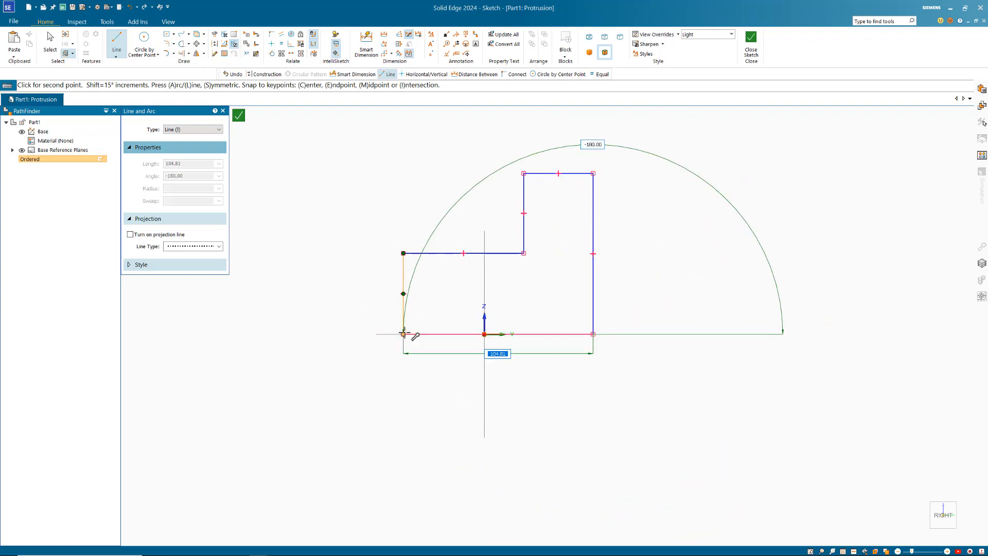
- Draw the stepped L profile with lines and dimension it 50, 50, 40 and 60
click(365, 46)
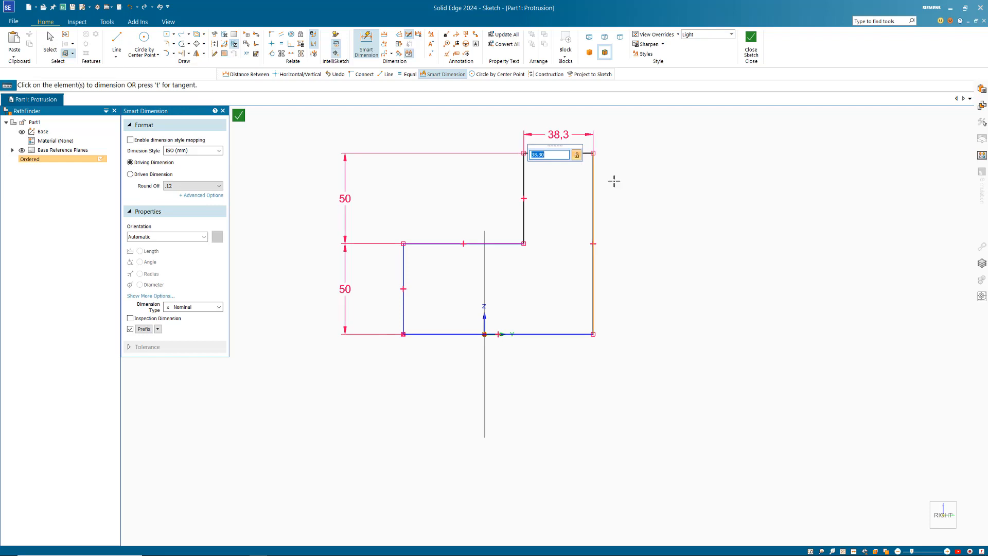
text(40)
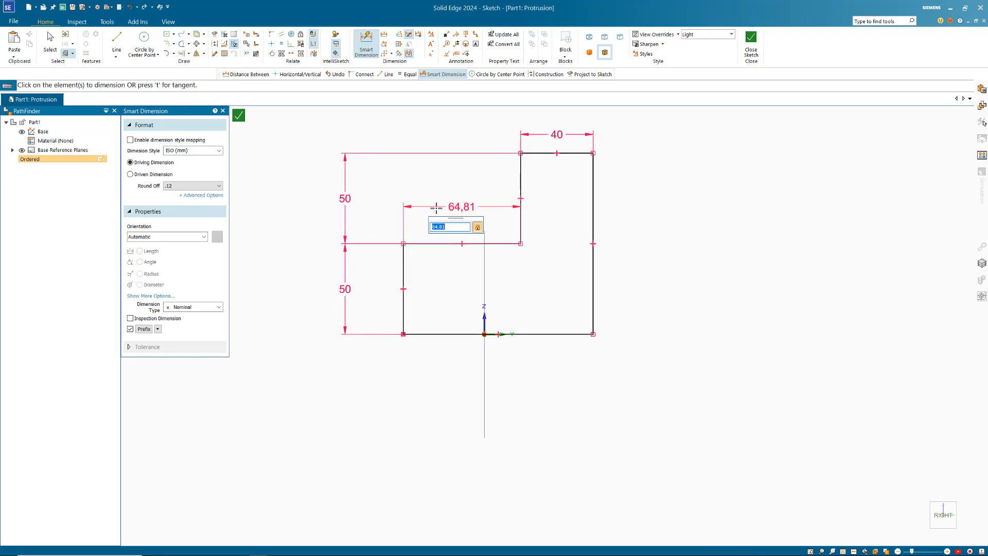
text(60)
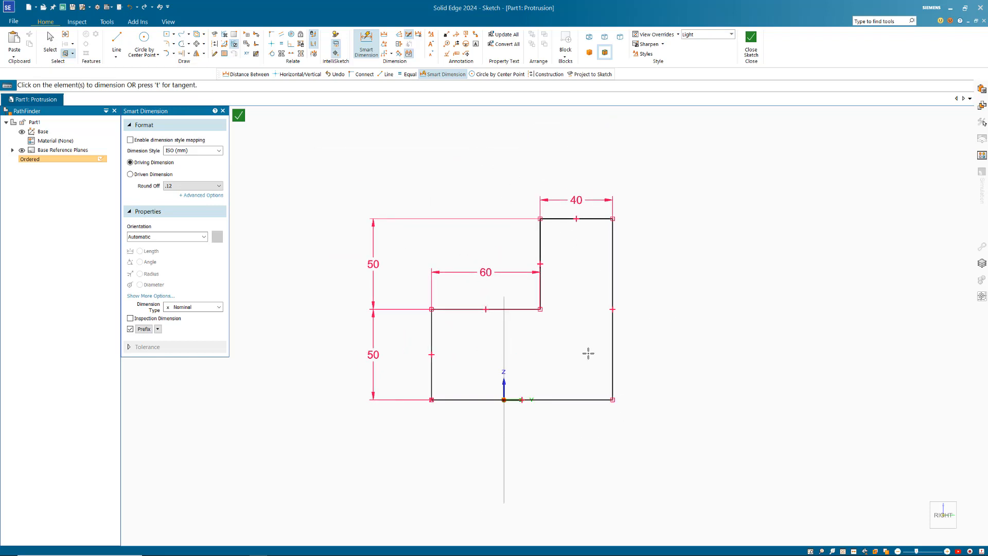
mouse_move(670, 263)
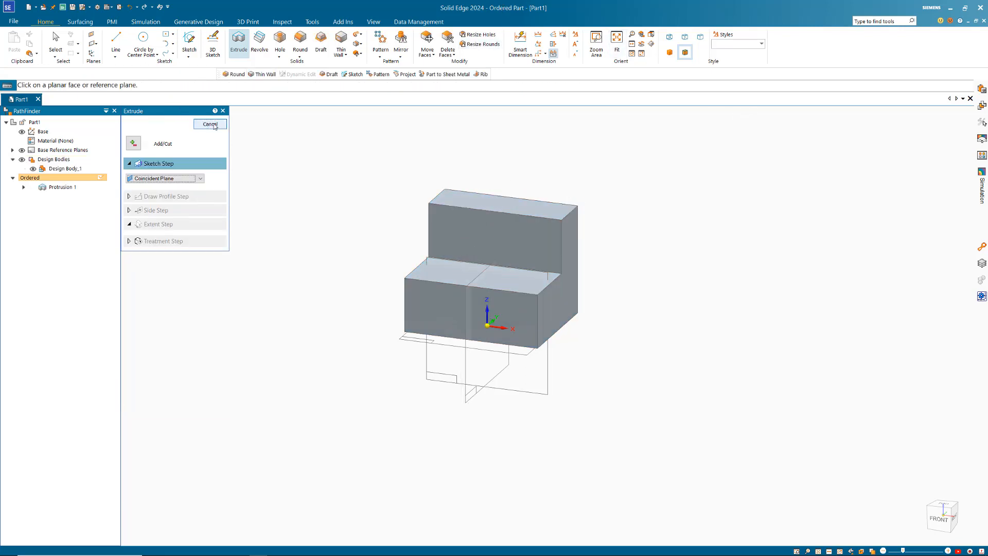
- Finish the extrude and round the lower step's edges at radius 5 using chain selection (Round 1)
click(210, 124)
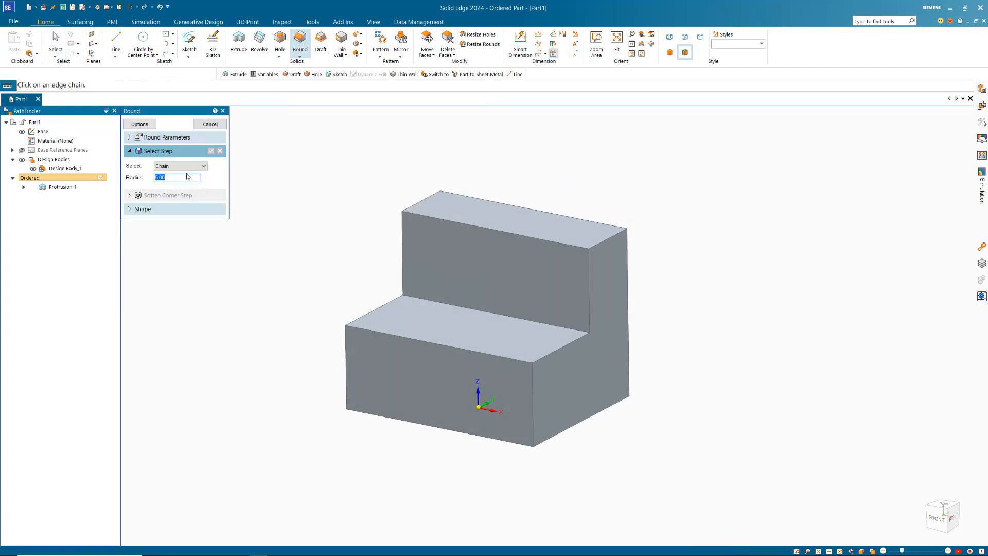
click(202, 166)
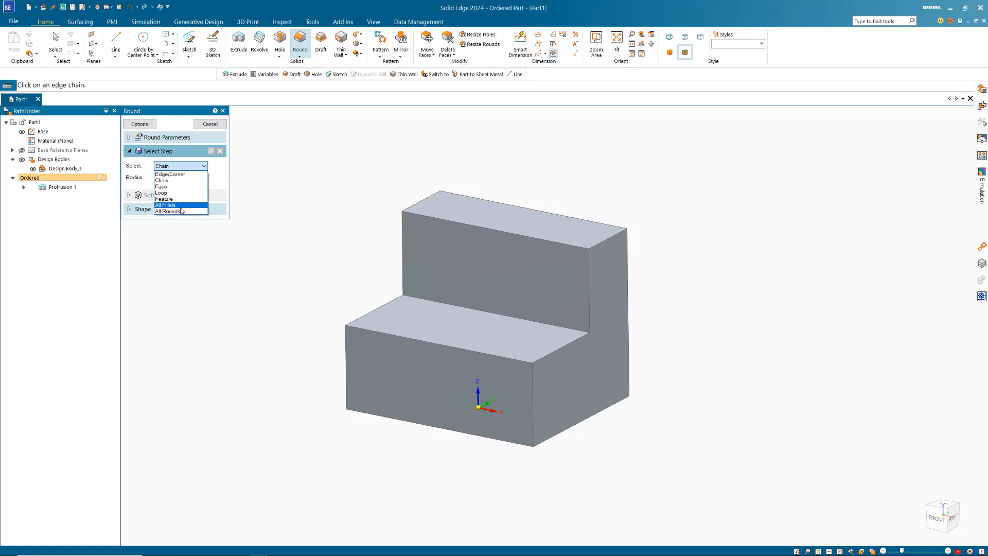
click(168, 211)
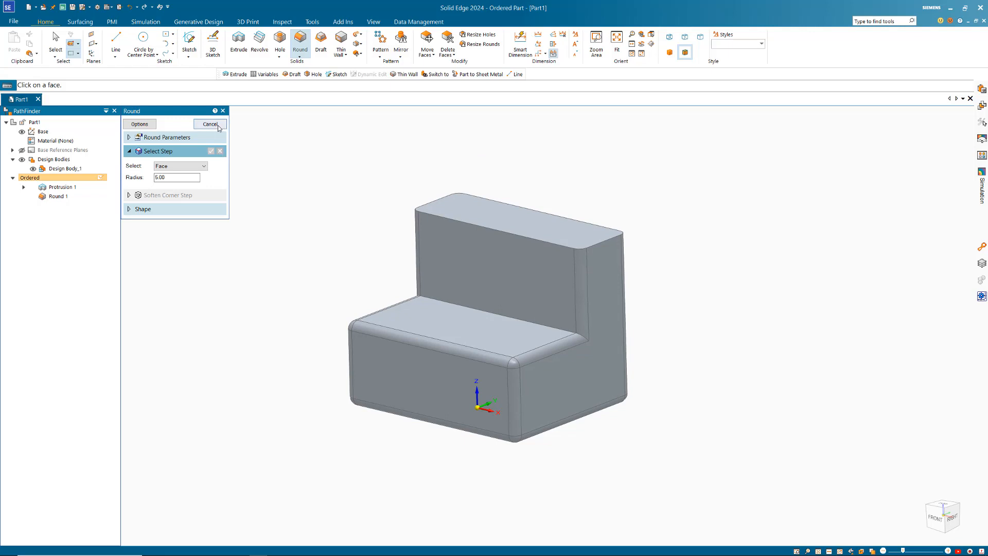
- Round the upper block's edges at radius 5 using face selection (Round 2)
click(209, 124)
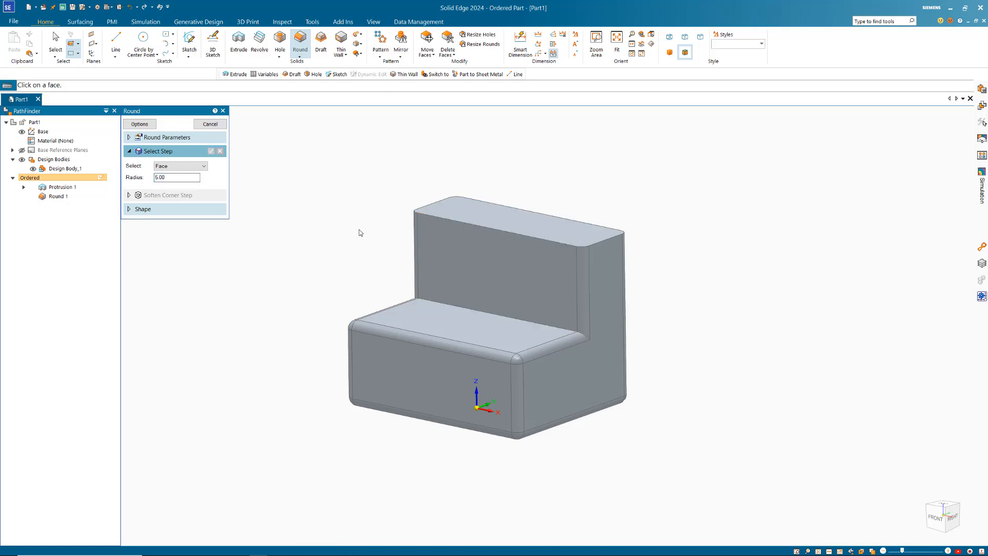
click(203, 165)
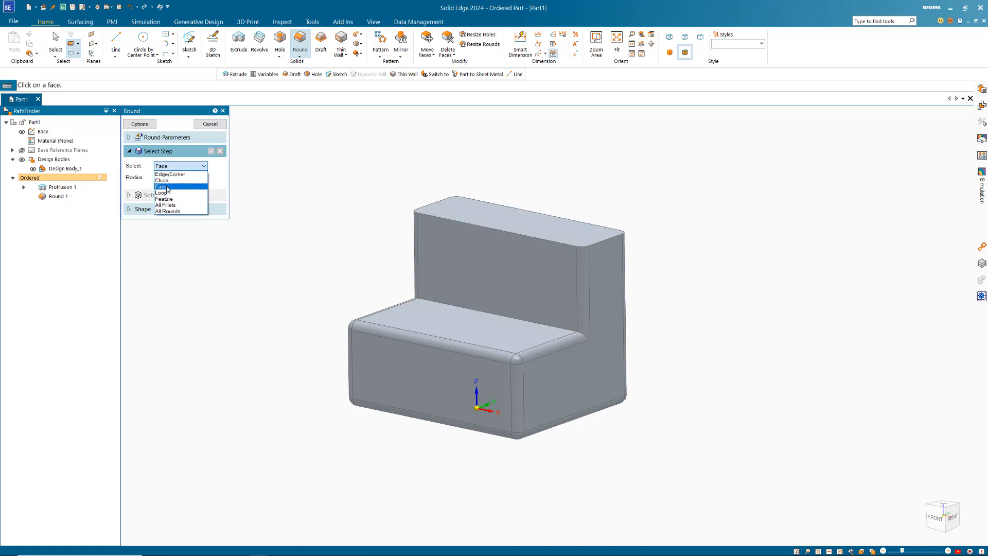
click(169, 174)
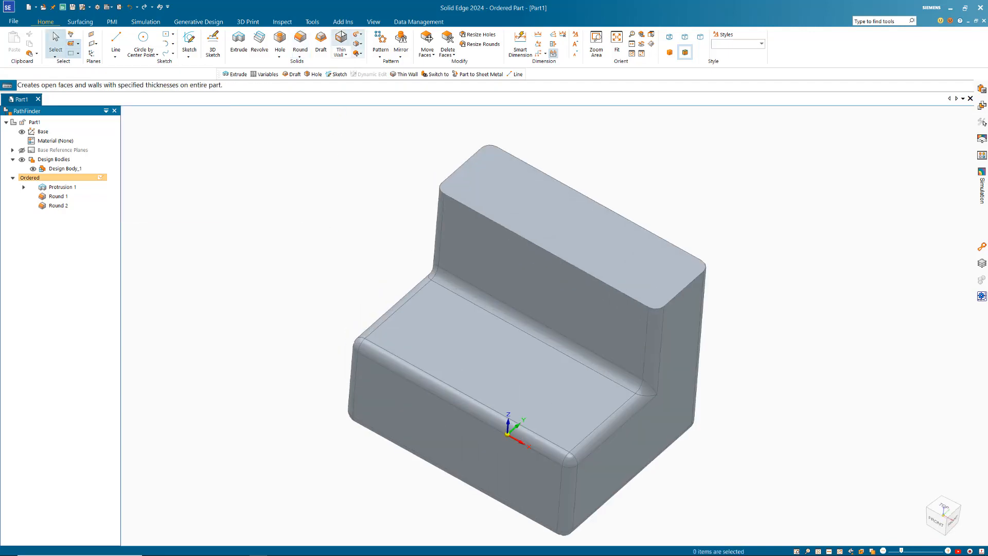
- Thin Wall the rounded L-block with inside offset, leaving the top face open
click(341, 46)
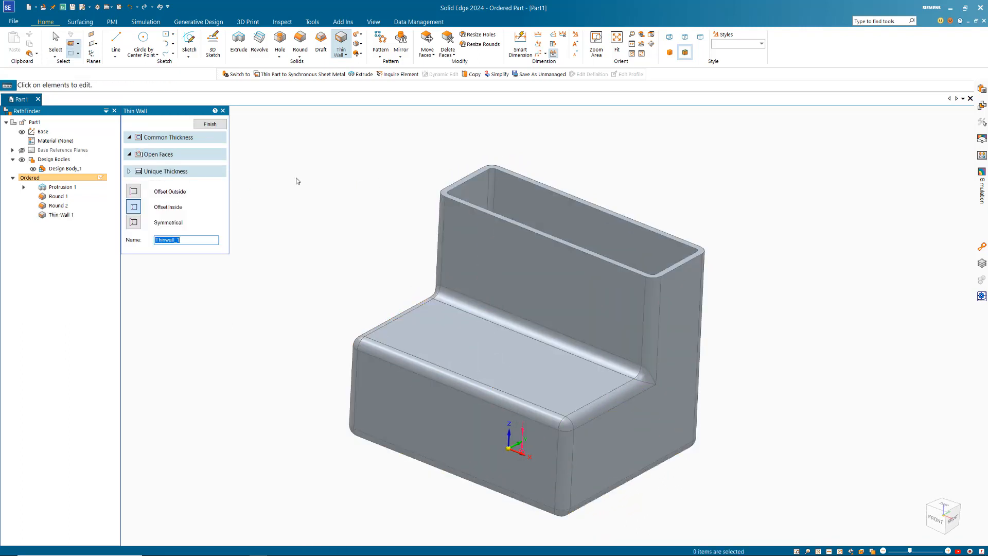
click(210, 124)
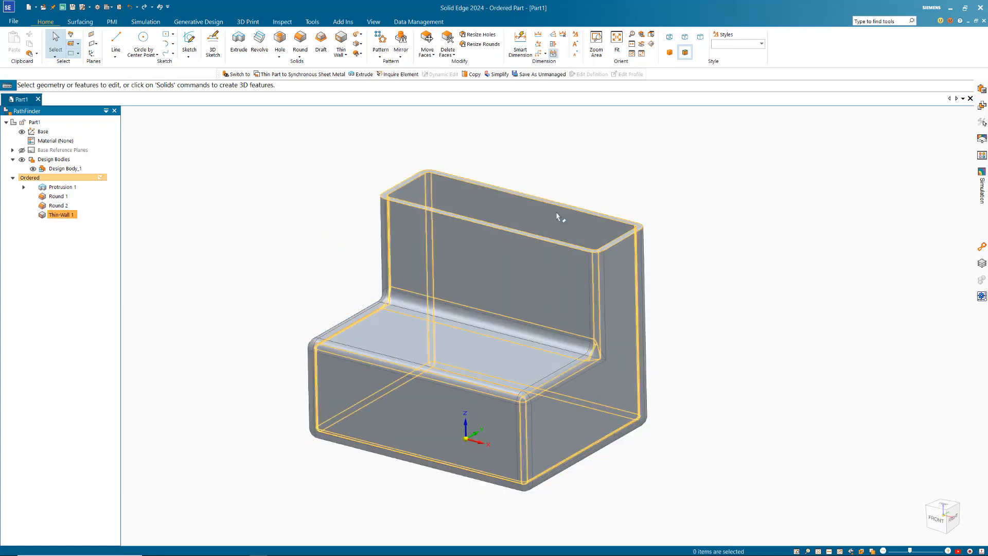
click(315, 204)
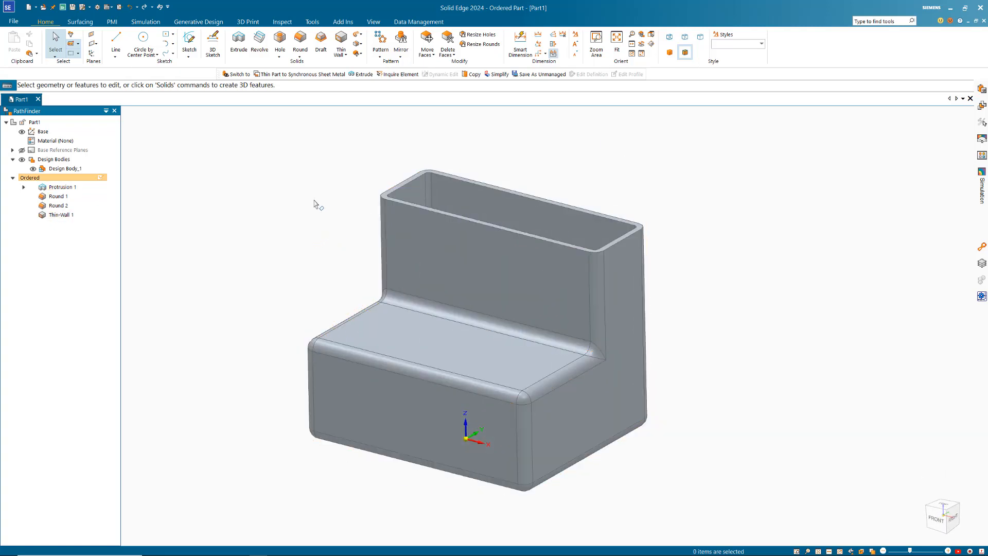
click(61, 214)
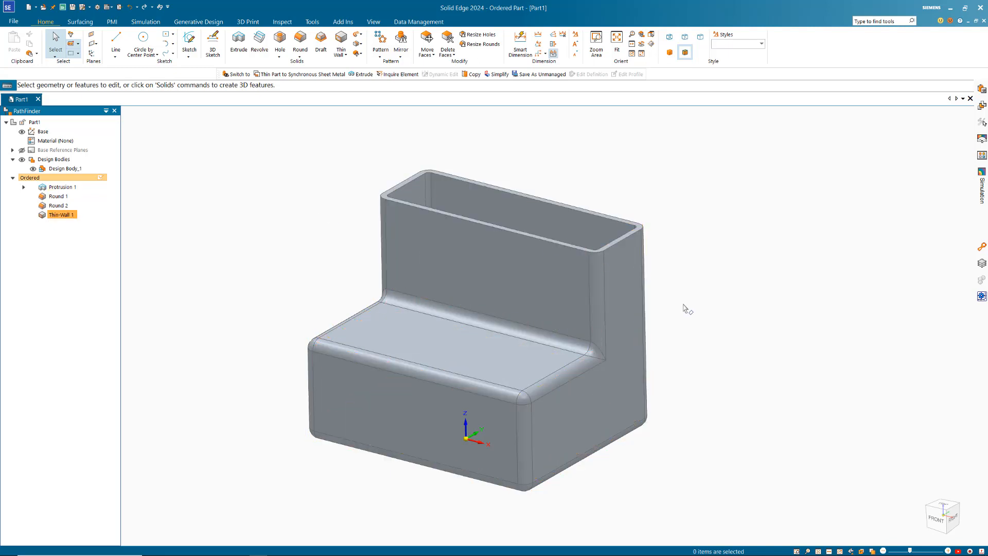
click(80, 22)
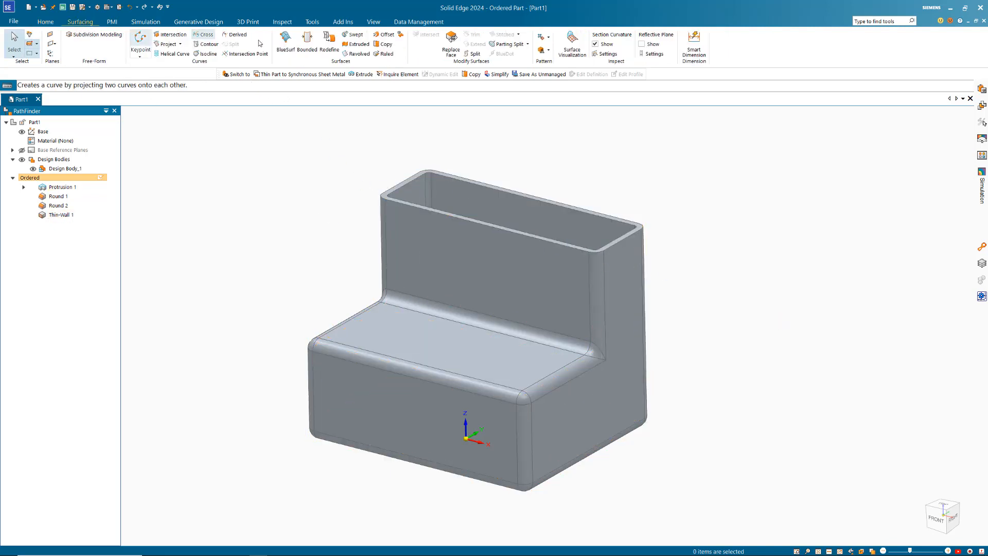
mouse_move(428, 35)
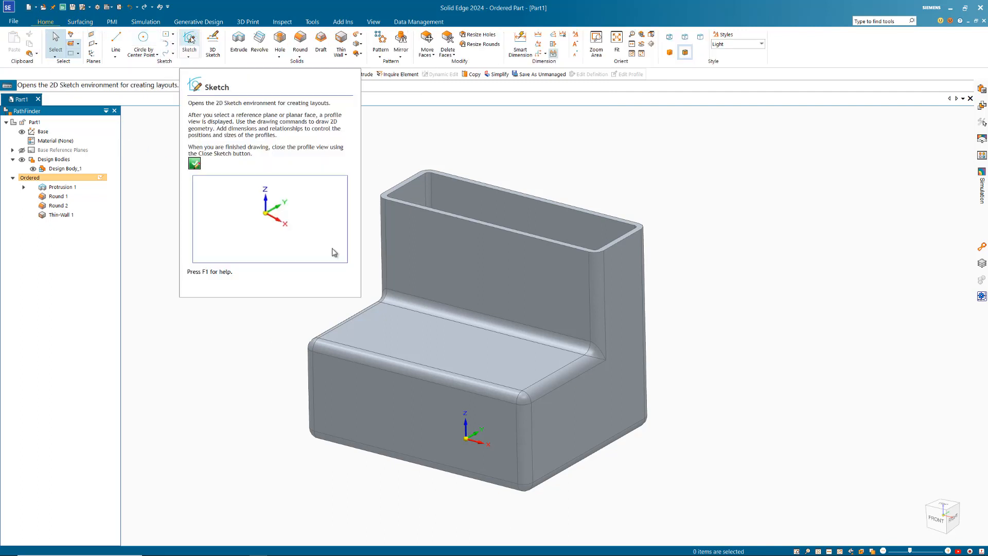
- Sketch a 450 by 150 center rectangle on a plane parallel through the shell's upper part
click(190, 44)
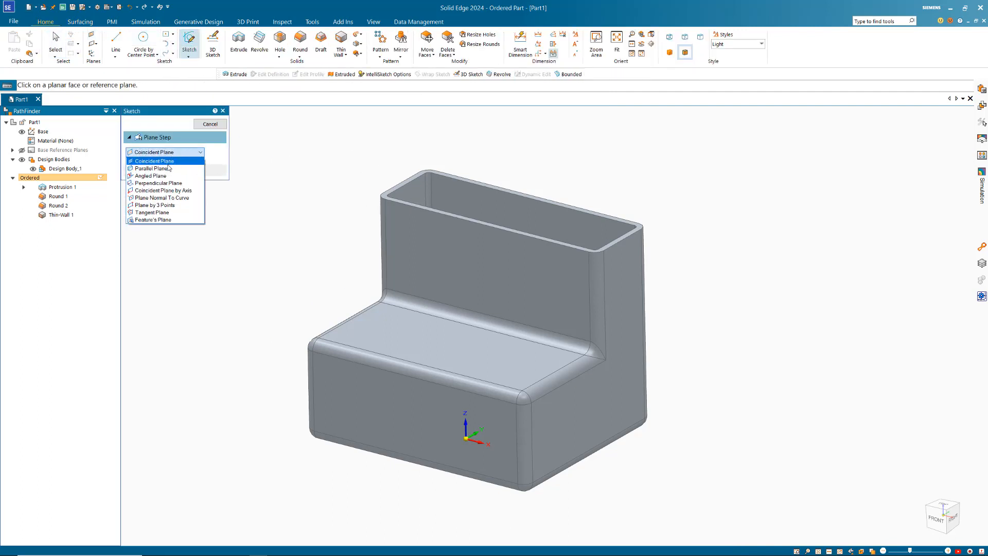
click(153, 168)
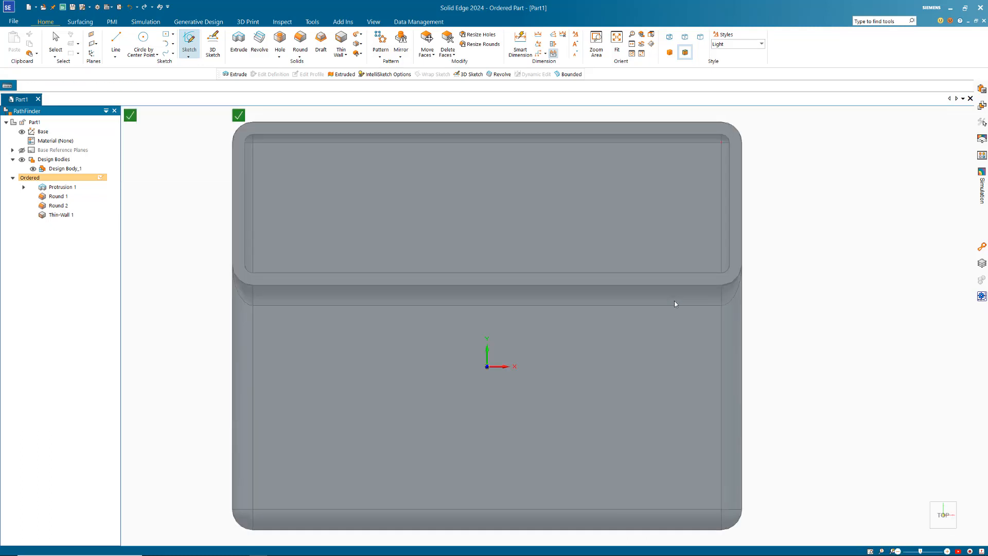
click(189, 39)
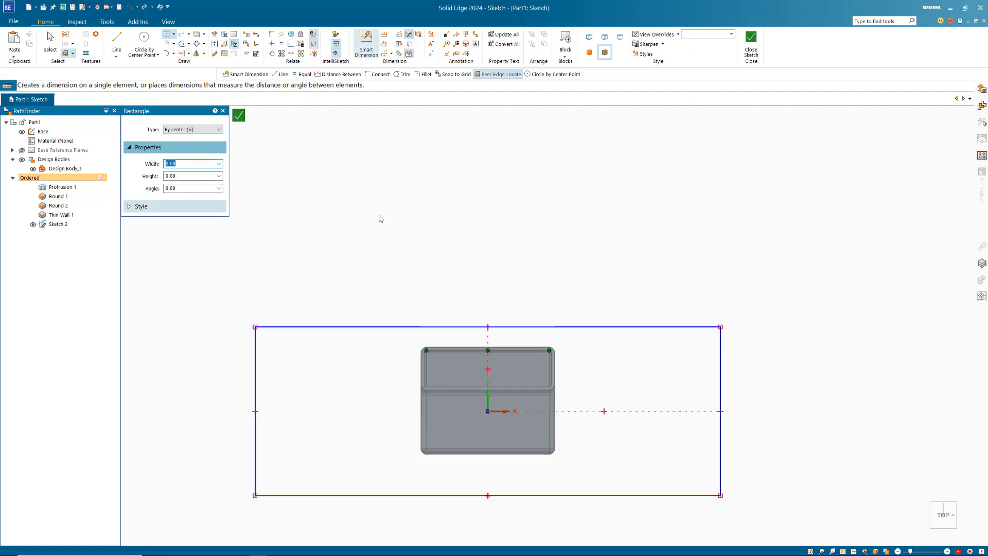
click(366, 44)
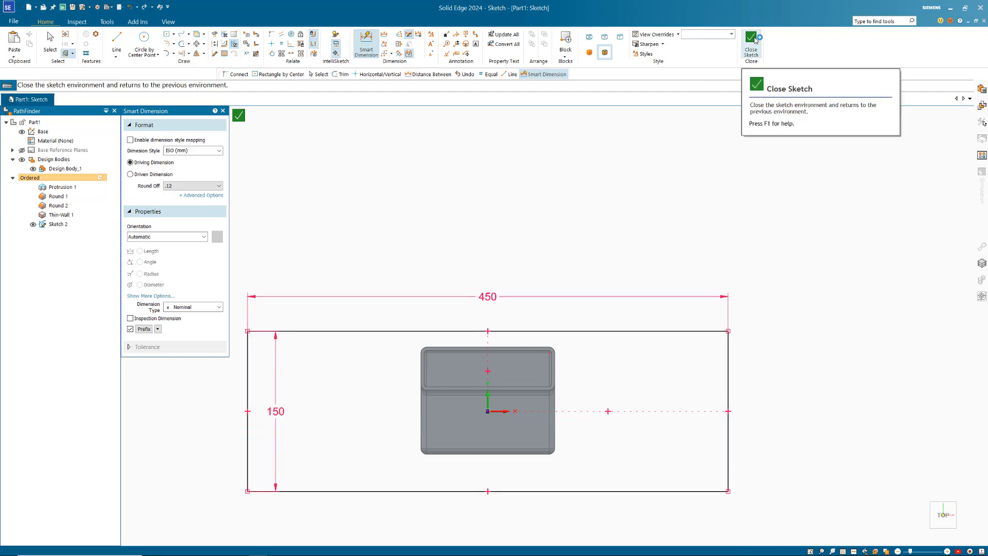
click(752, 38)
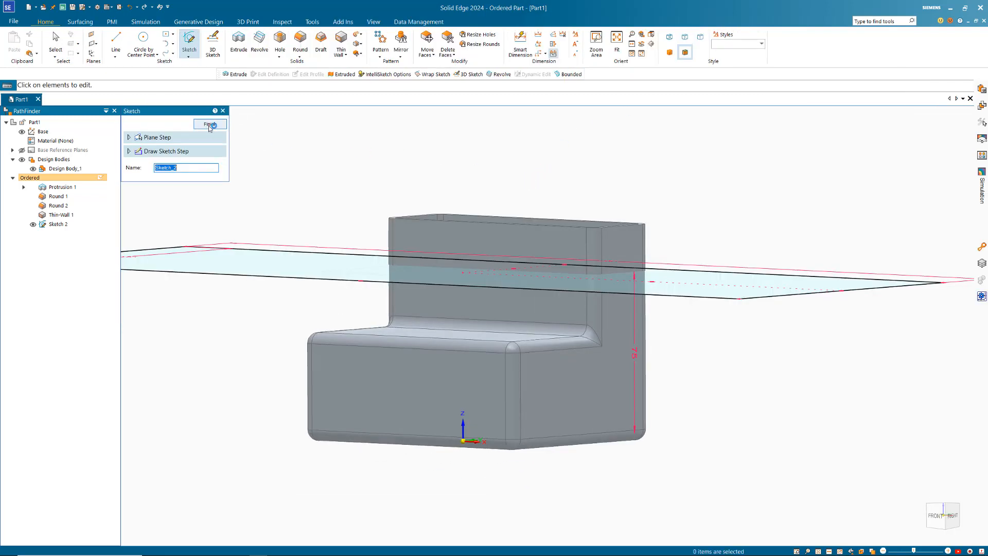
click(210, 123)
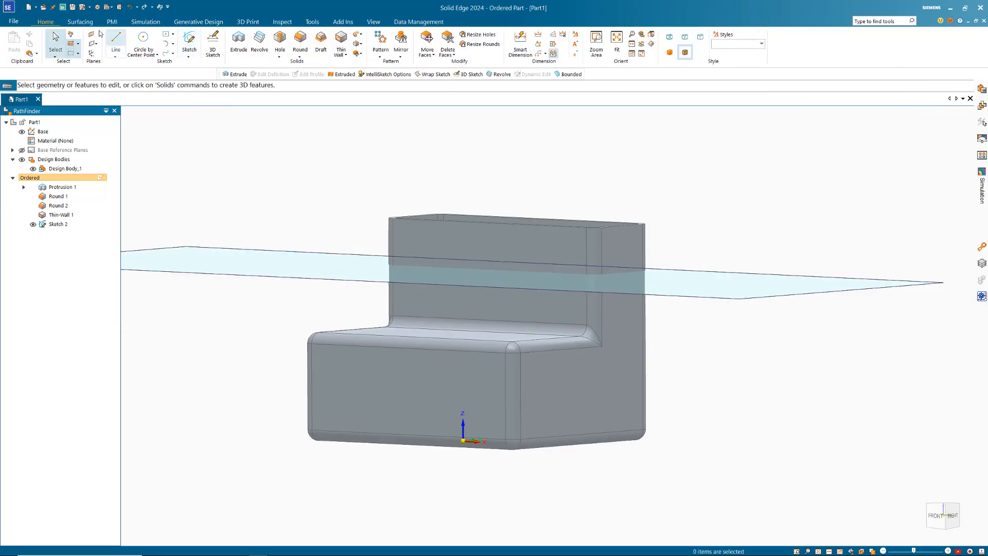
- Create a Bounded surface (Bound 1) from the rectangle chain slicing through the shell
click(80, 22)
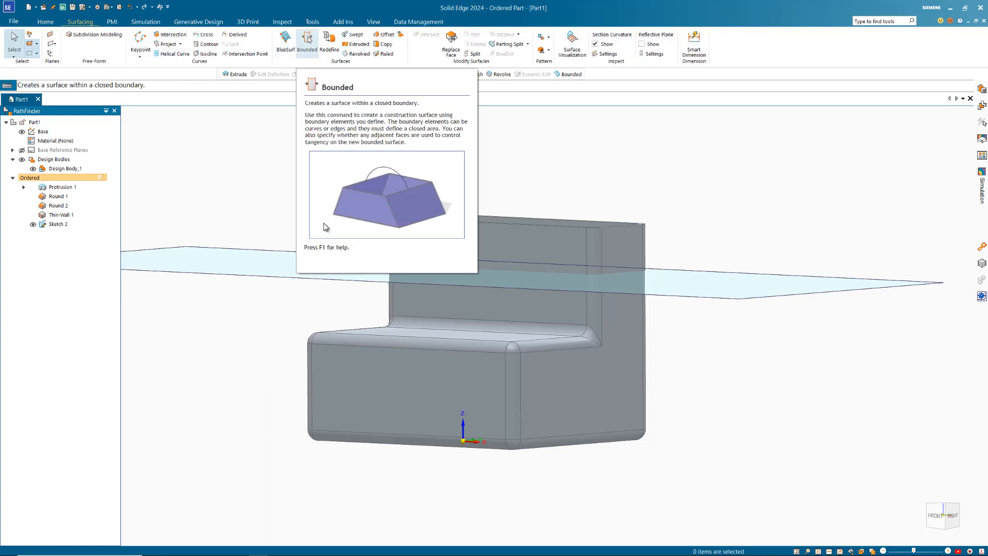
click(307, 41)
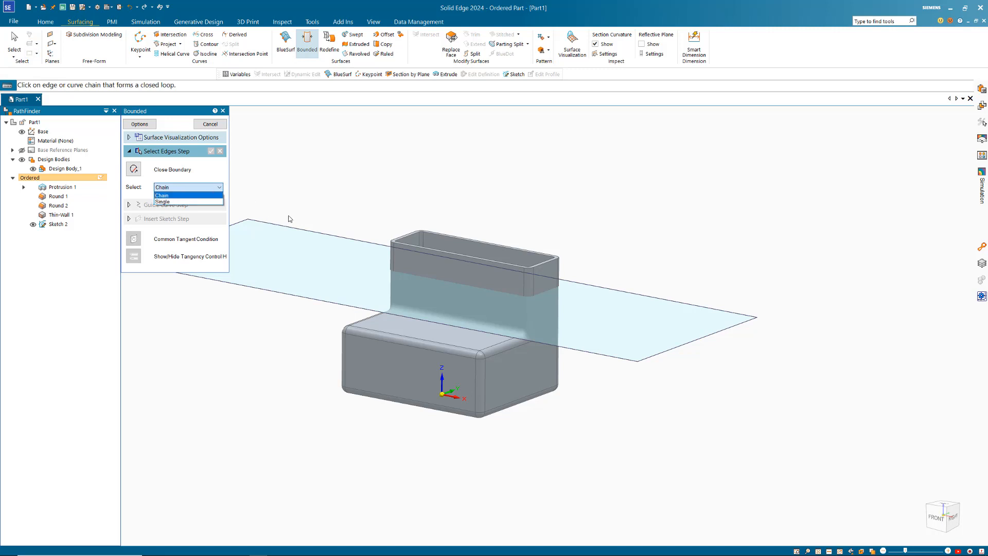
click(186, 195)
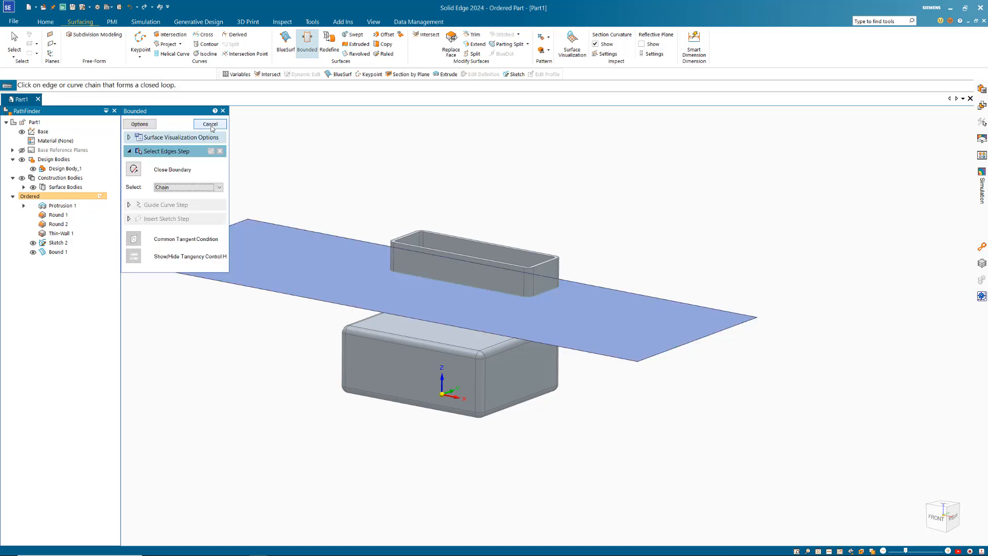
click(210, 124)
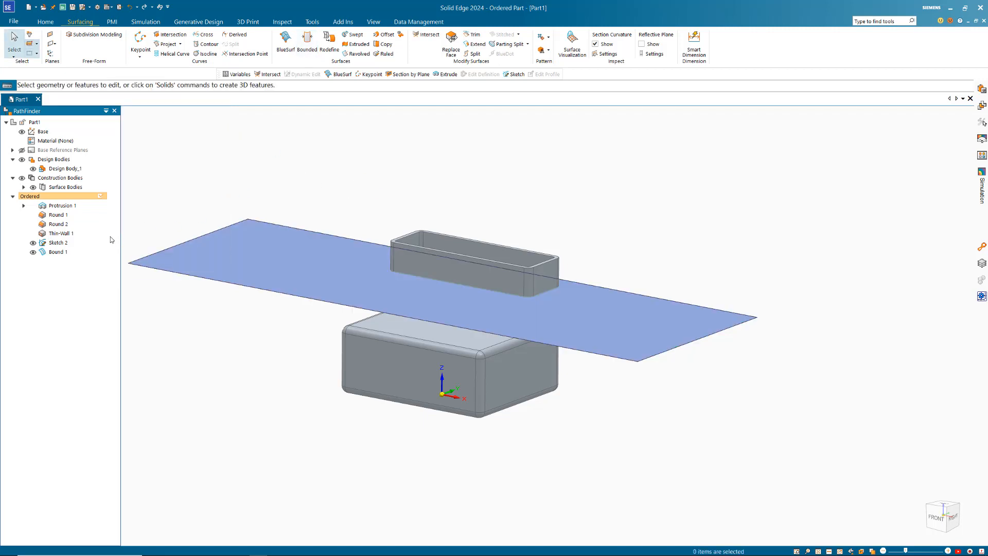
click(58, 243)
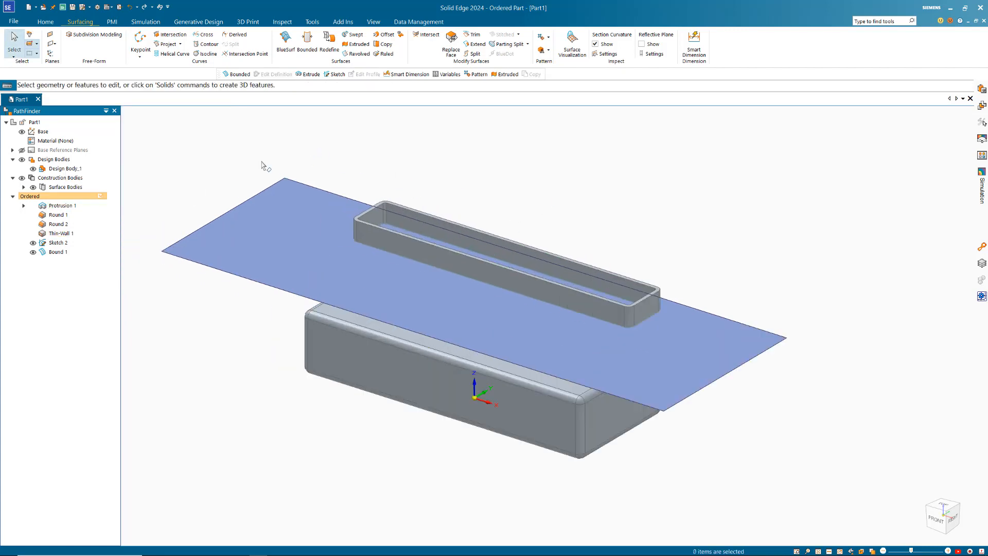
mouse_move(417, 139)
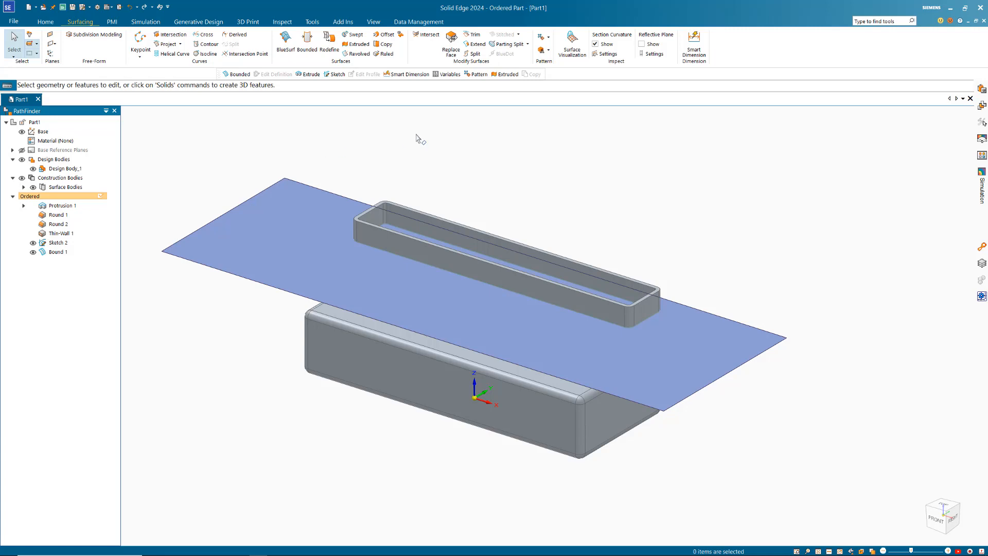
mouse_move(95, 168)
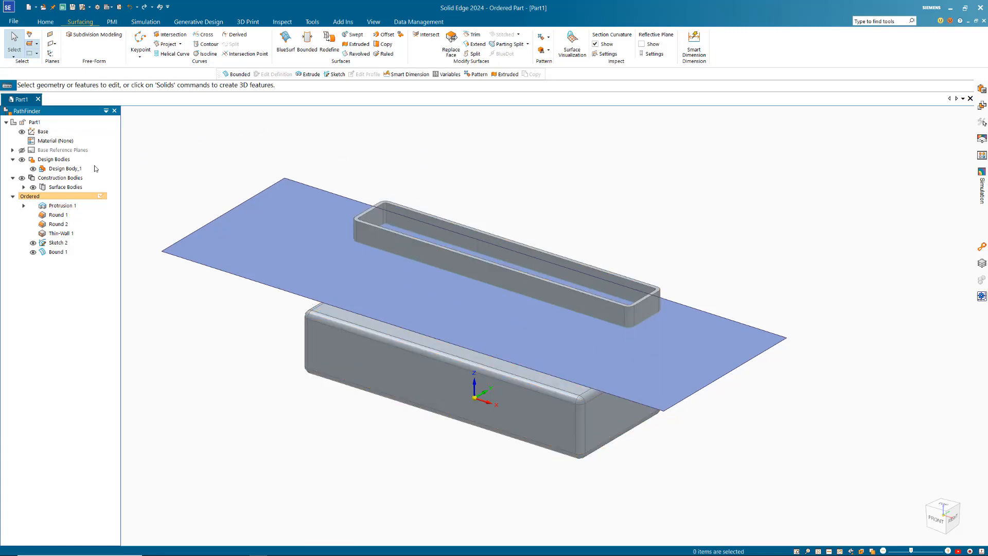
- Make the shell a construction body and start an Intersect of the shell and the flat surface
click(64, 168)
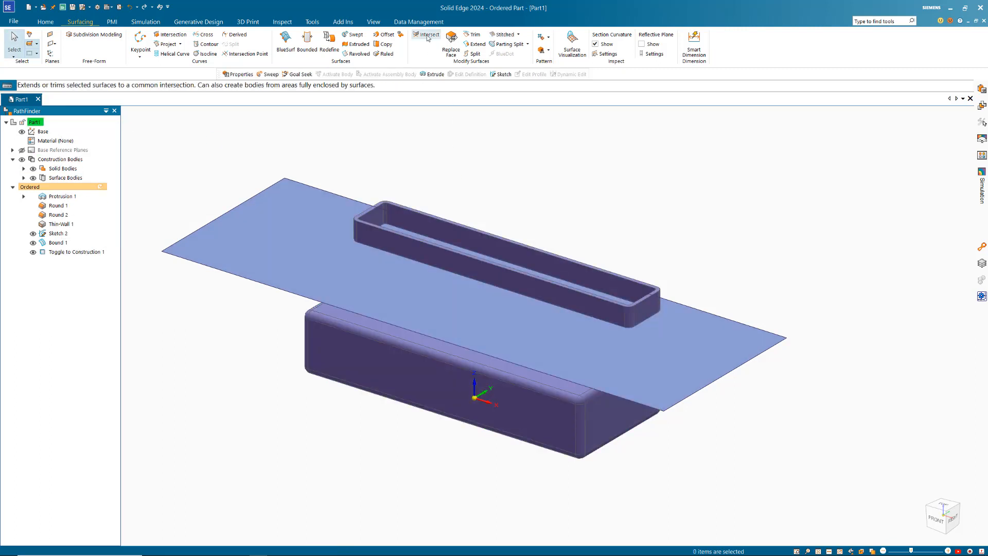
click(427, 35)
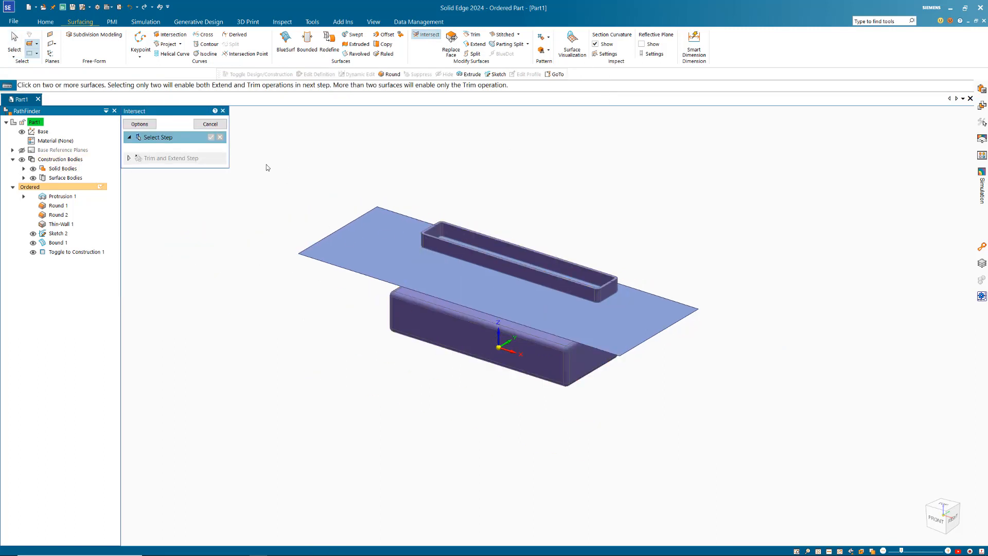
click(139, 123)
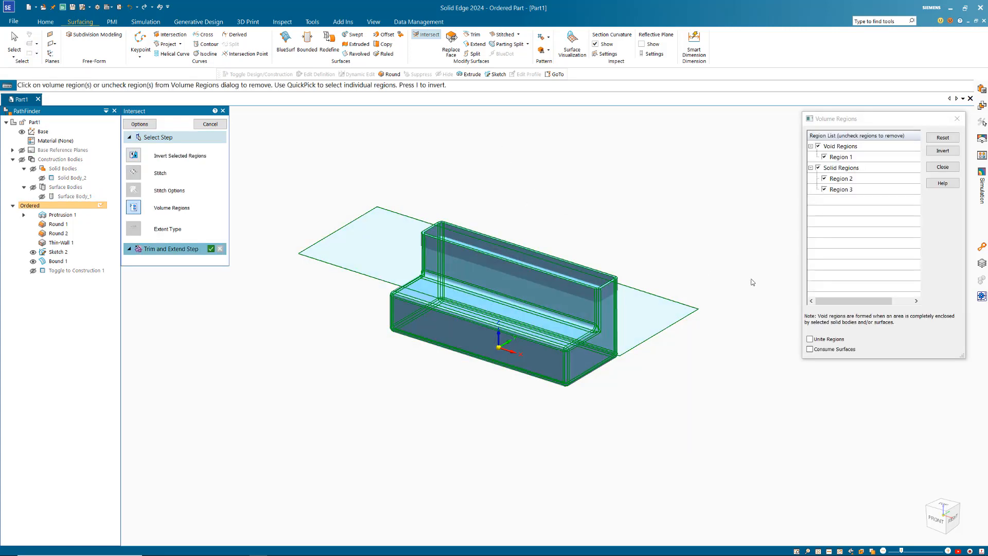
- In the volume regions list, drop the solid regions so only the hollow interior fill remains
click(842, 189)
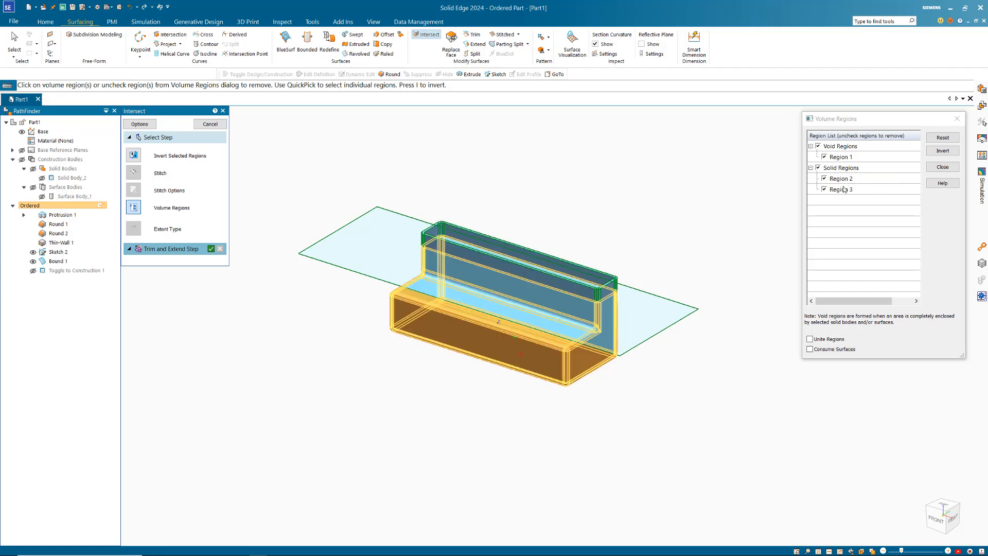
click(841, 178)
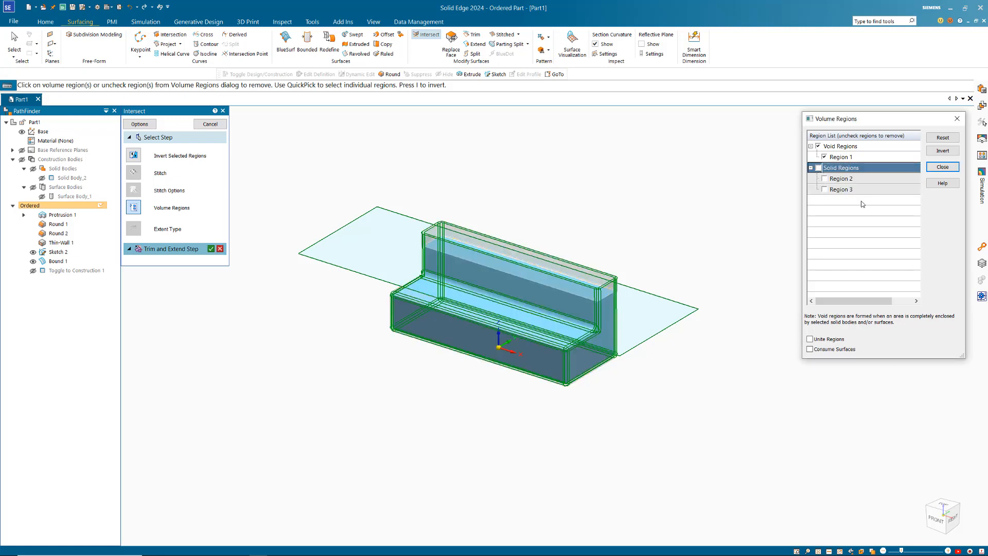
click(943, 167)
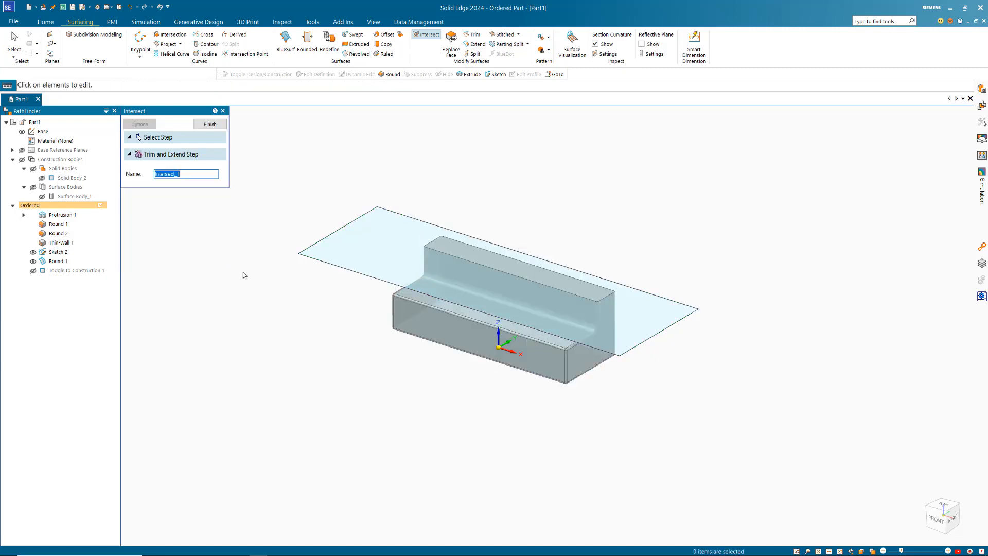
- Finish Intersect 1, producing a solid body filling the shell's interior up to the surface
click(210, 123)
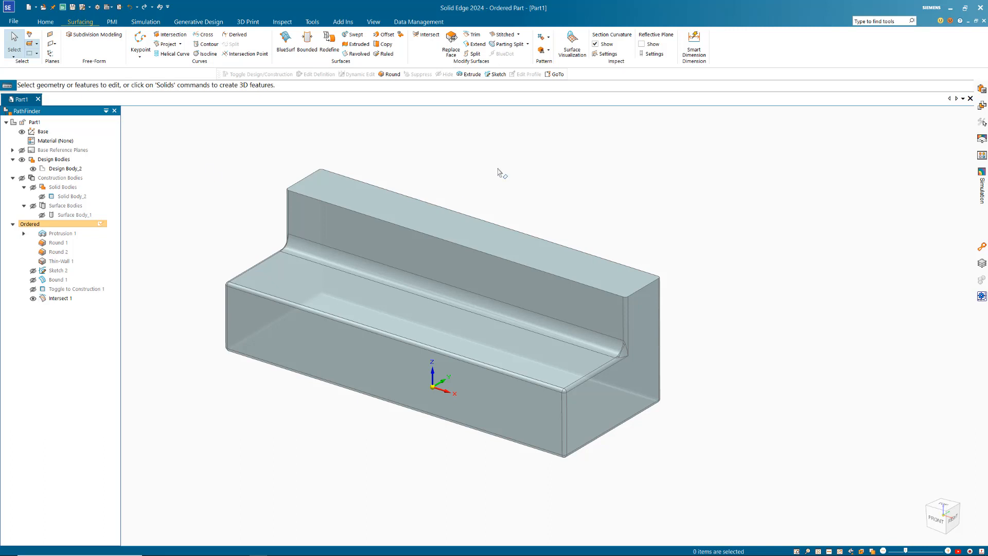
mouse_move(442, 182)
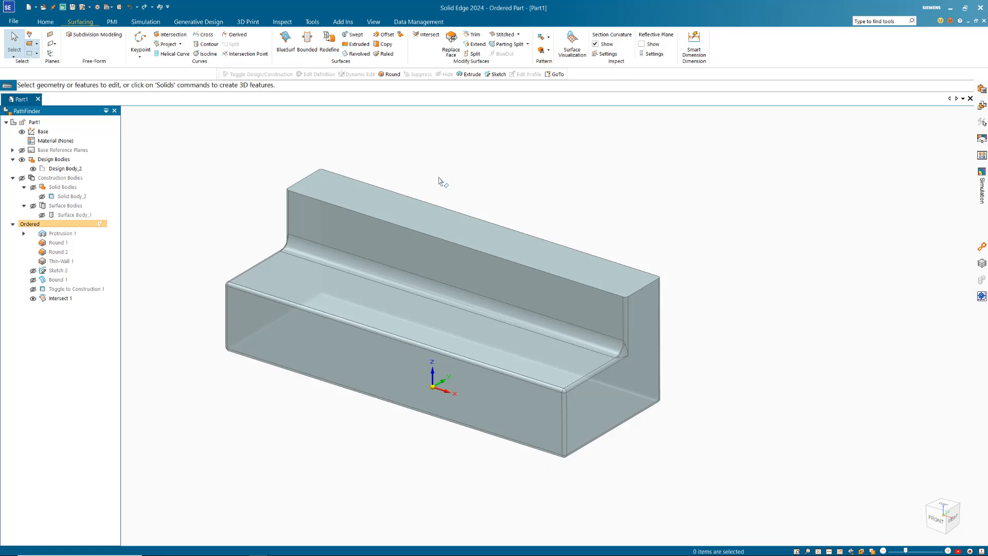
- Compute the physical properties, giving volume 1309806.108, dismissing the density warning
click(282, 22)
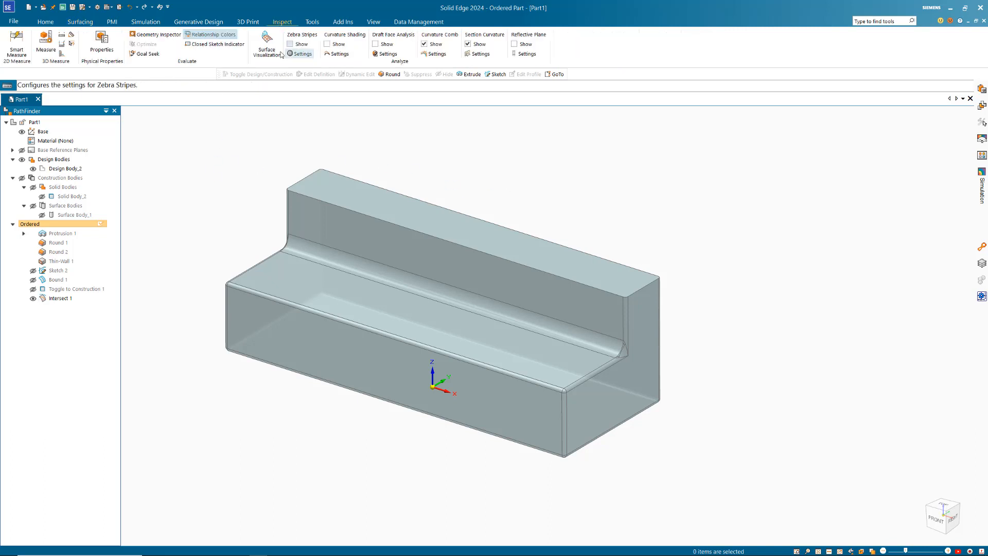
click(102, 45)
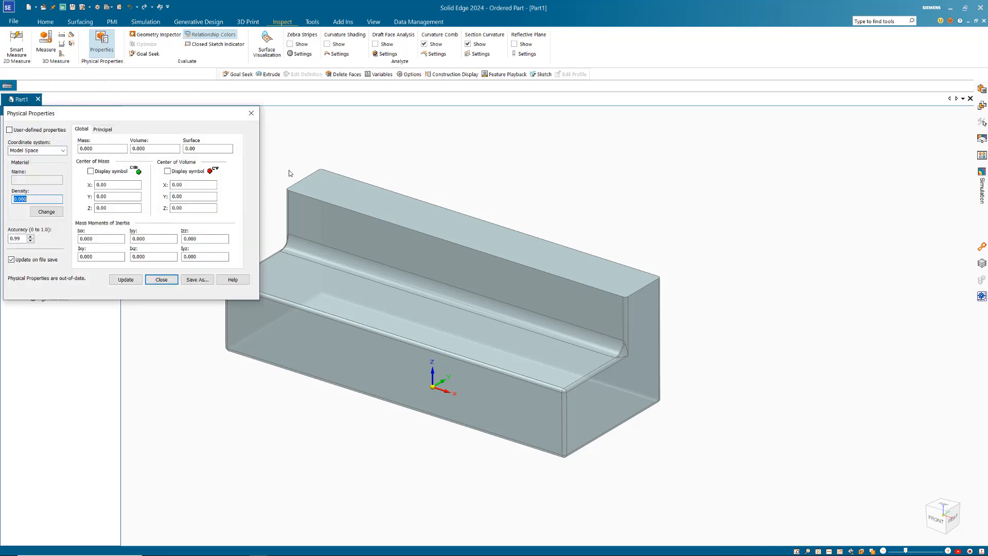
click(125, 279)
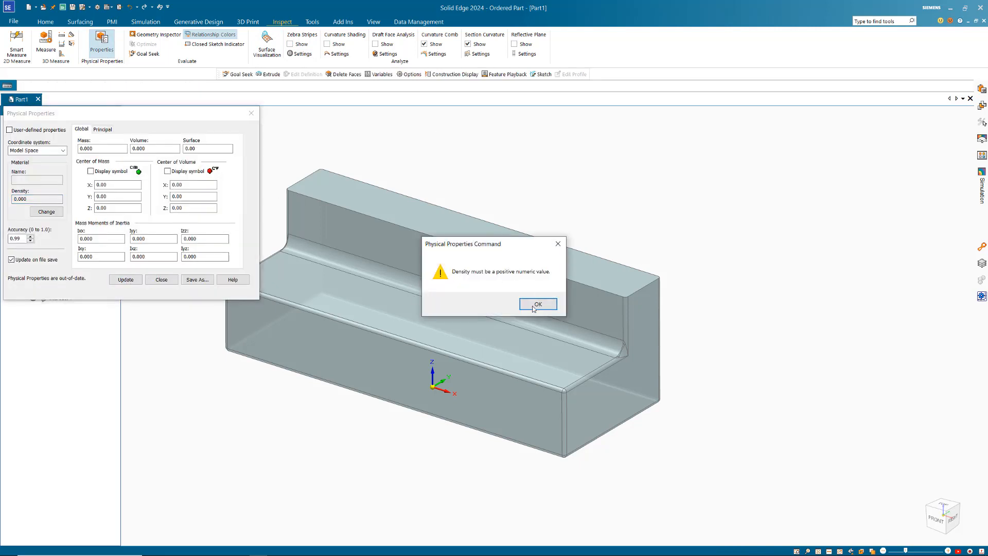
click(537, 305)
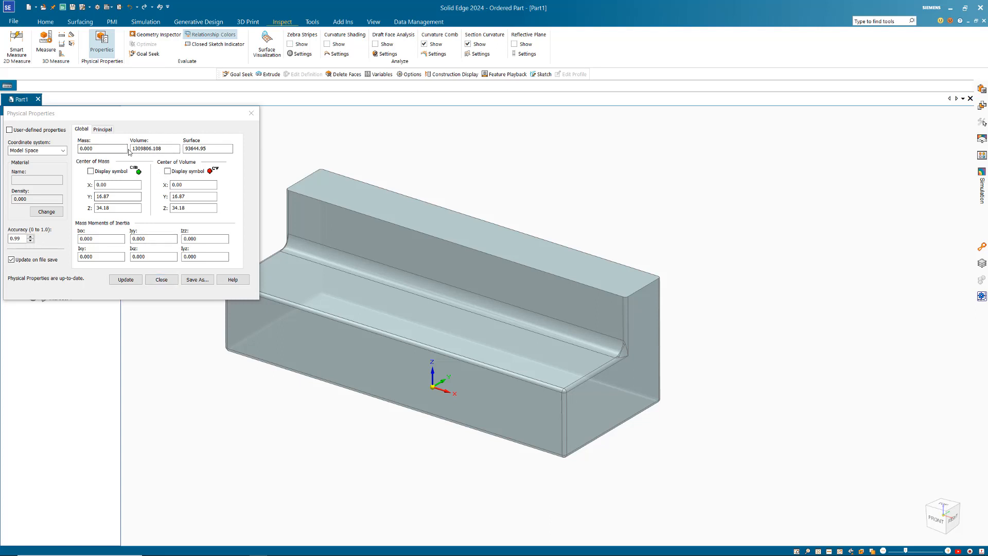
click(161, 279)
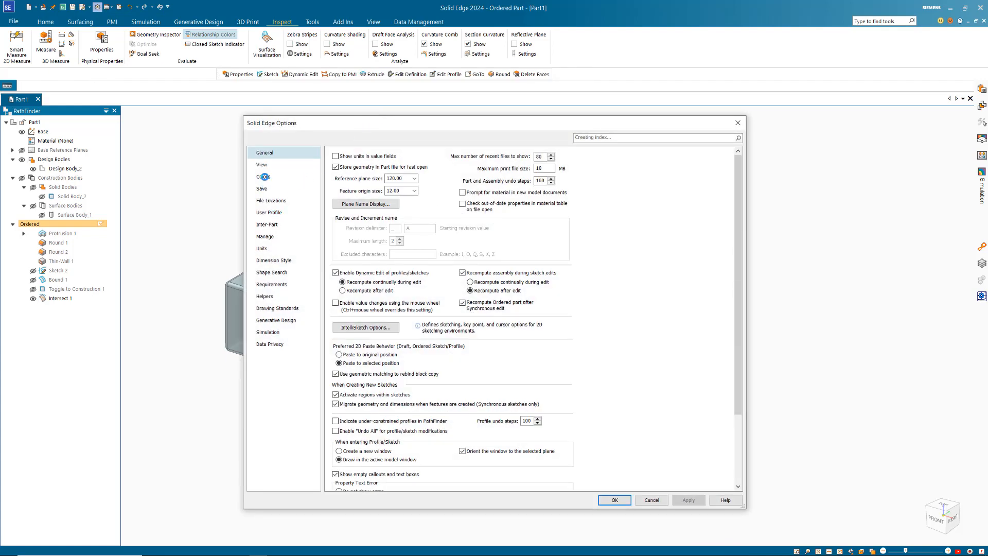
- Set the derived Volume unit to L in Solid Edge Options and confirm
click(262, 248)
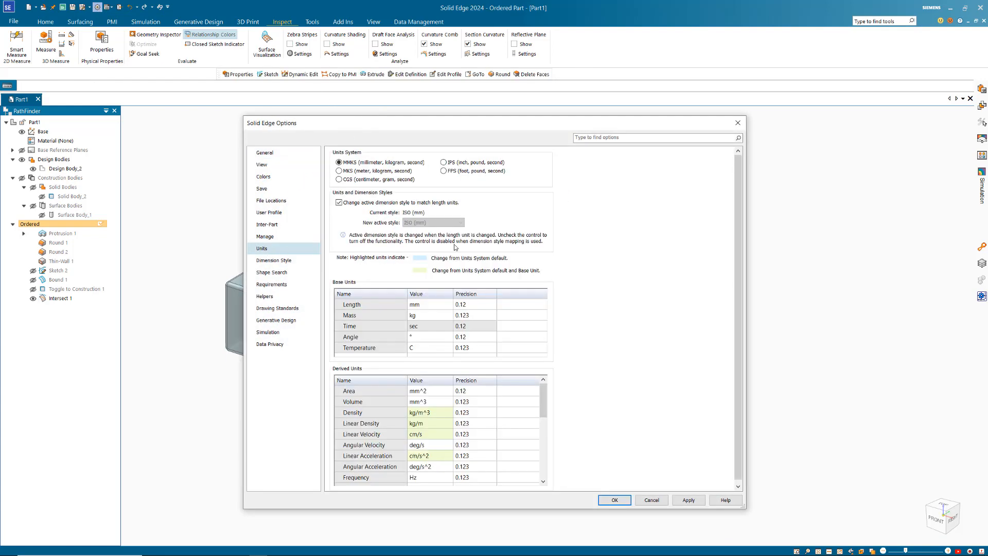
scroll(down, 3)
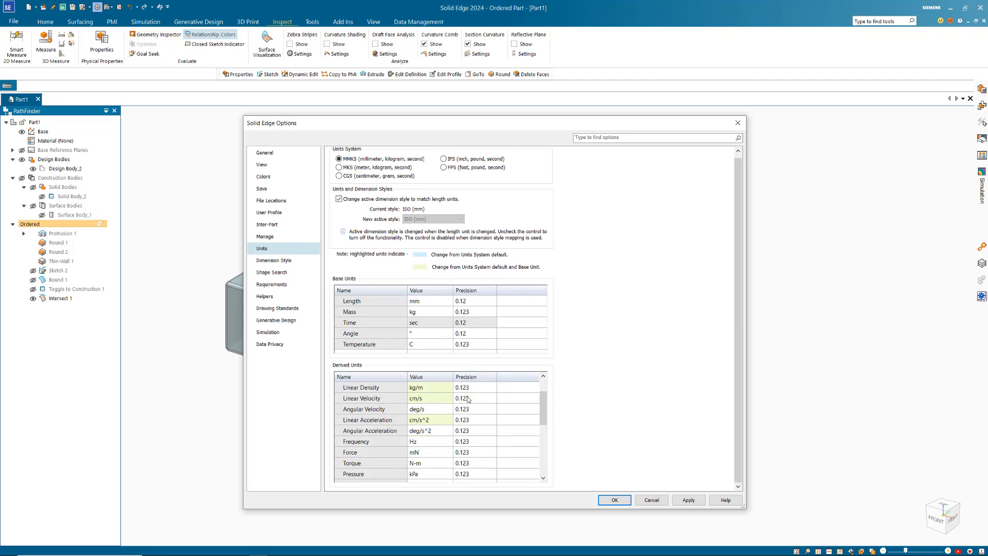
mouse_move(451, 424)
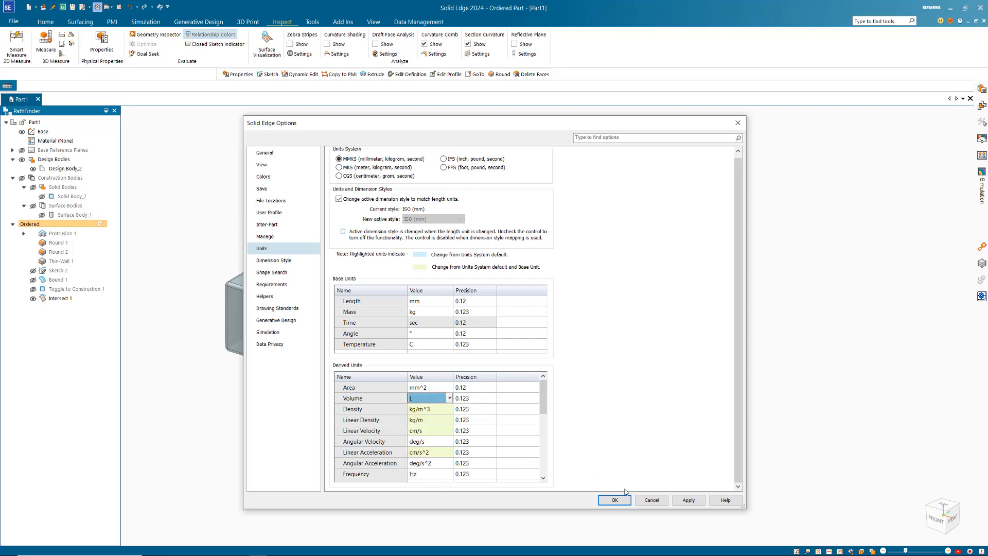
click(688, 500)
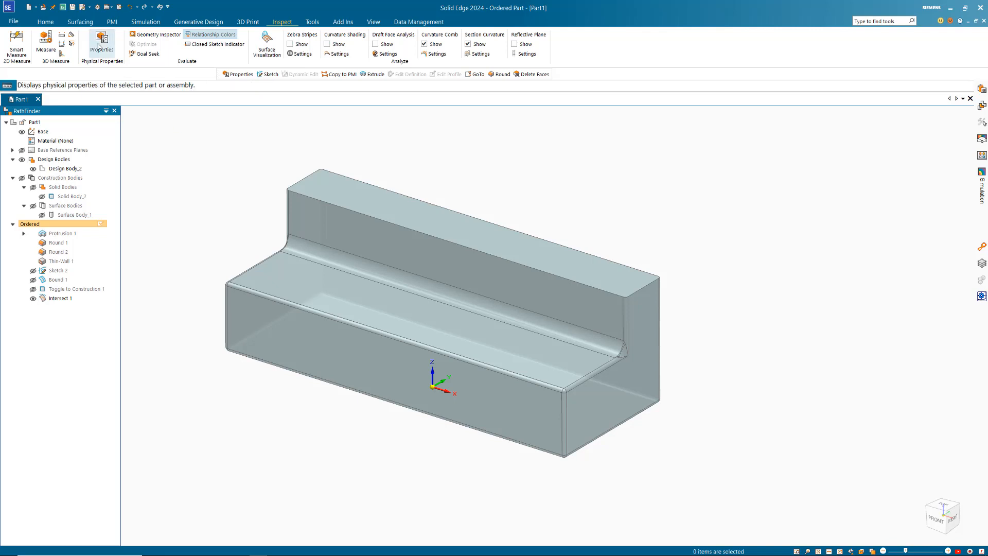
click(102, 44)
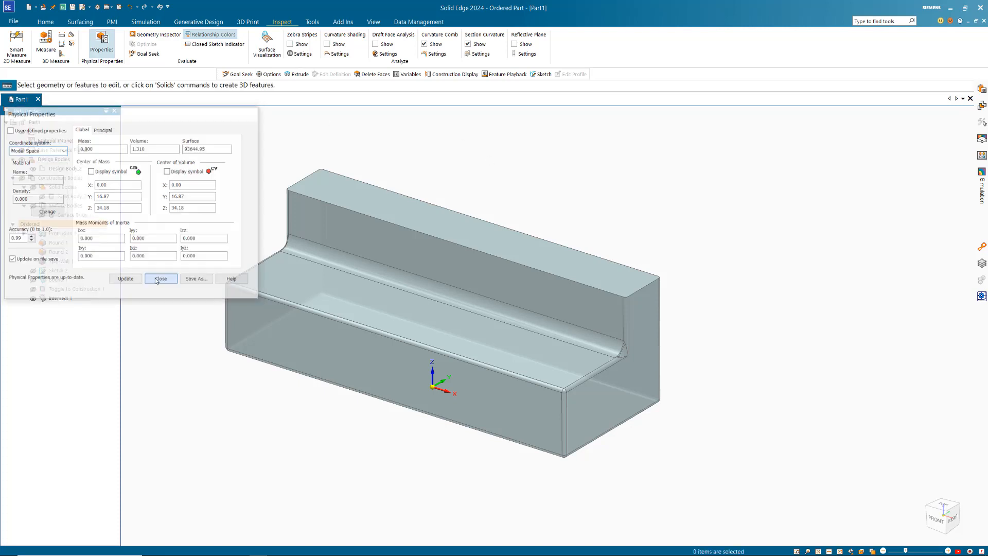
click(161, 279)
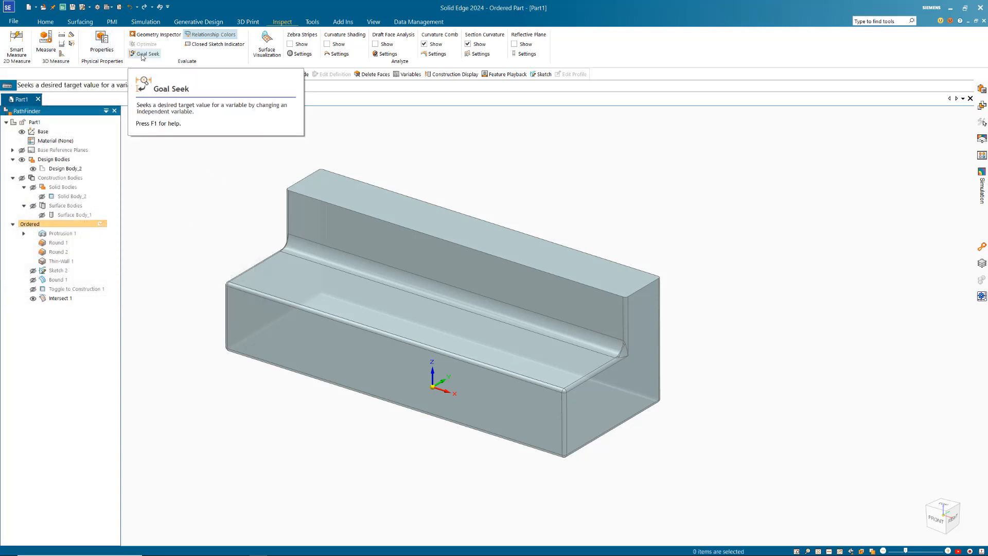
- Goal Seek the Volume to target 1 L by varying ExtrudedProtrusion_1_FiniteDepth and accept
click(145, 53)
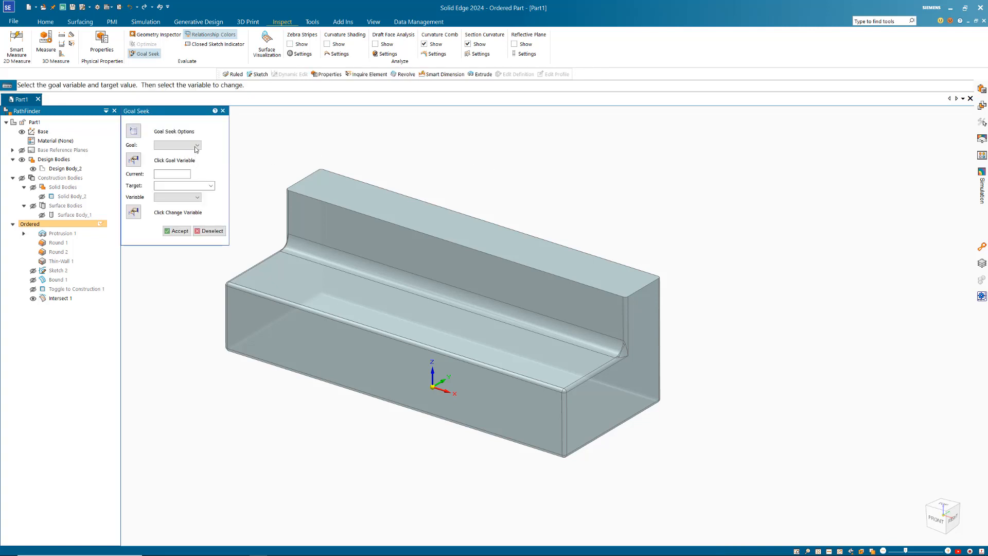
click(196, 145)
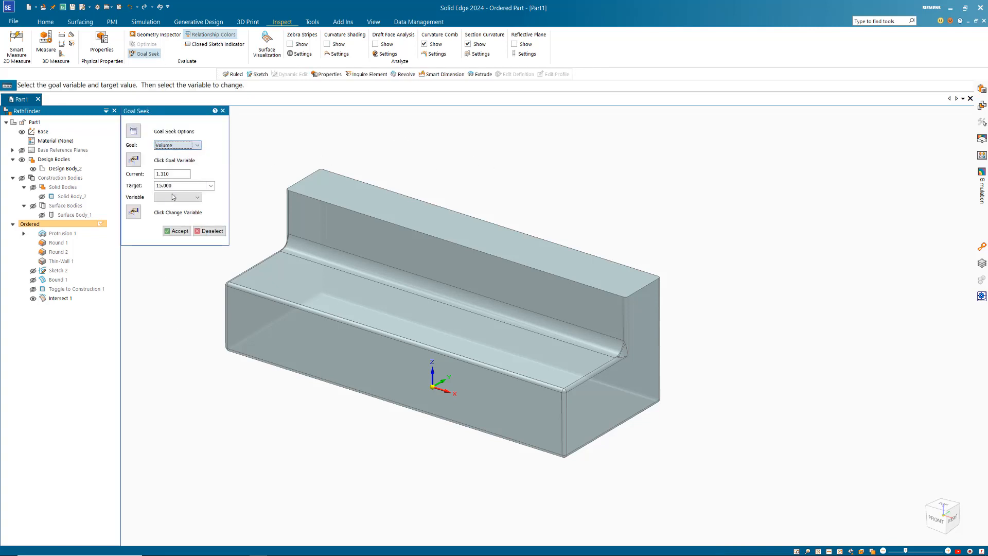
click(179, 186)
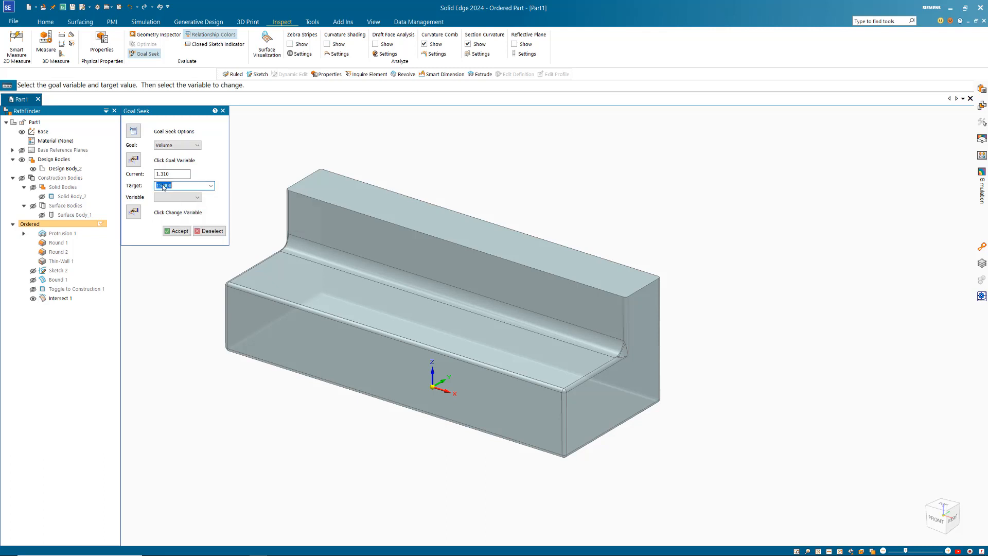
text(1)
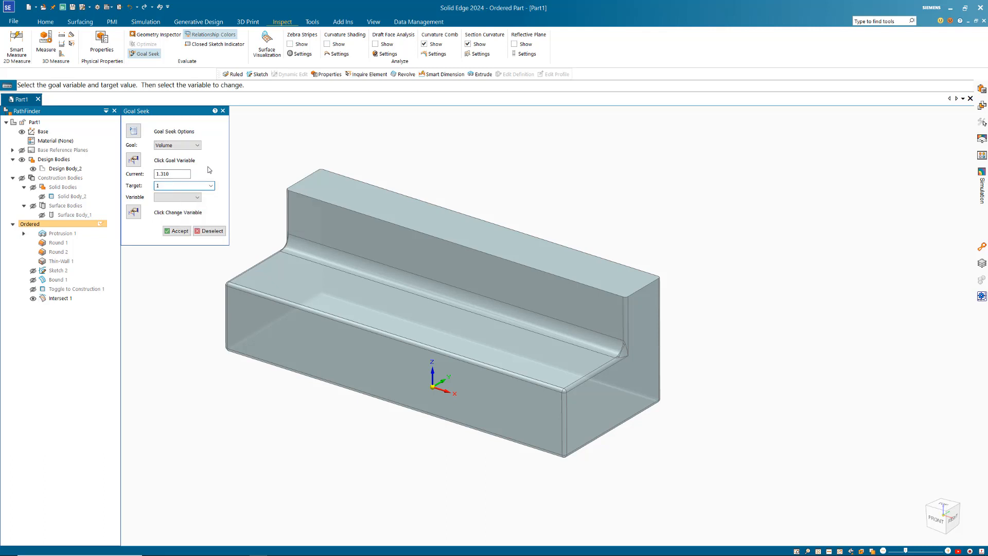
click(195, 197)
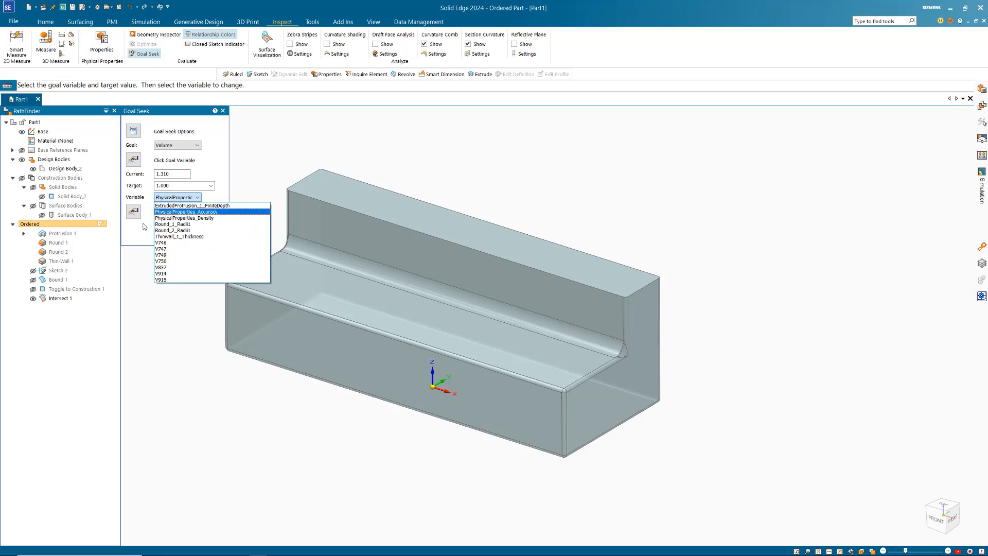
click(192, 206)
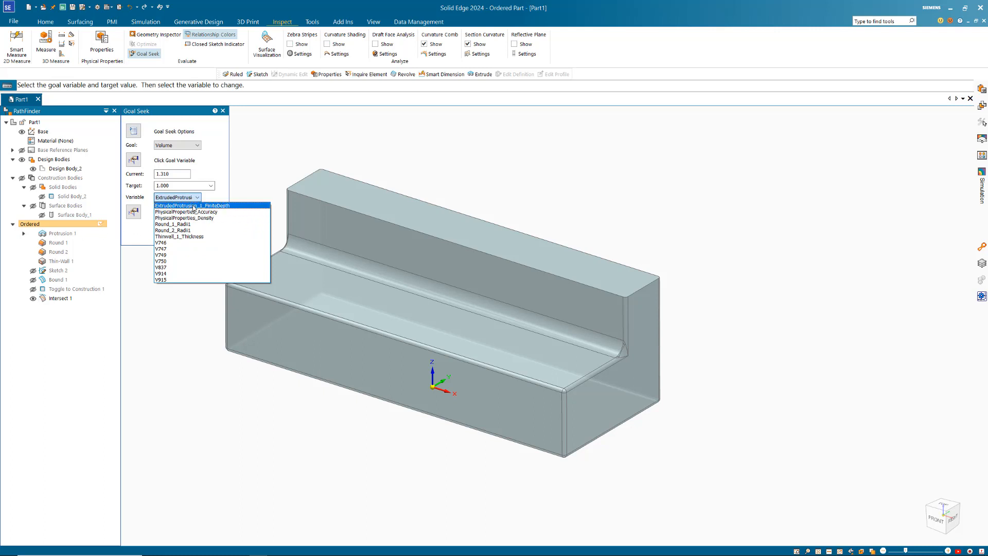
click(192, 205)
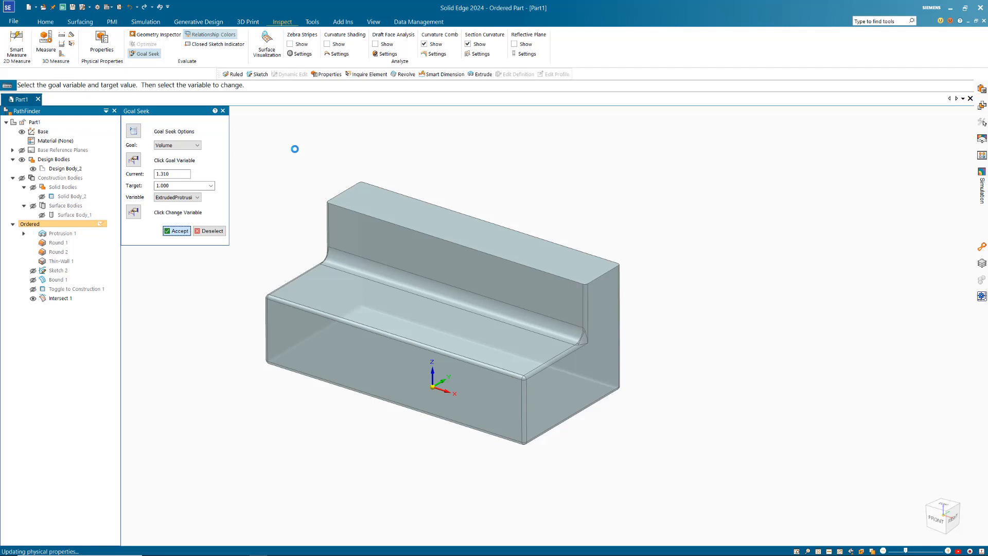
click(177, 231)
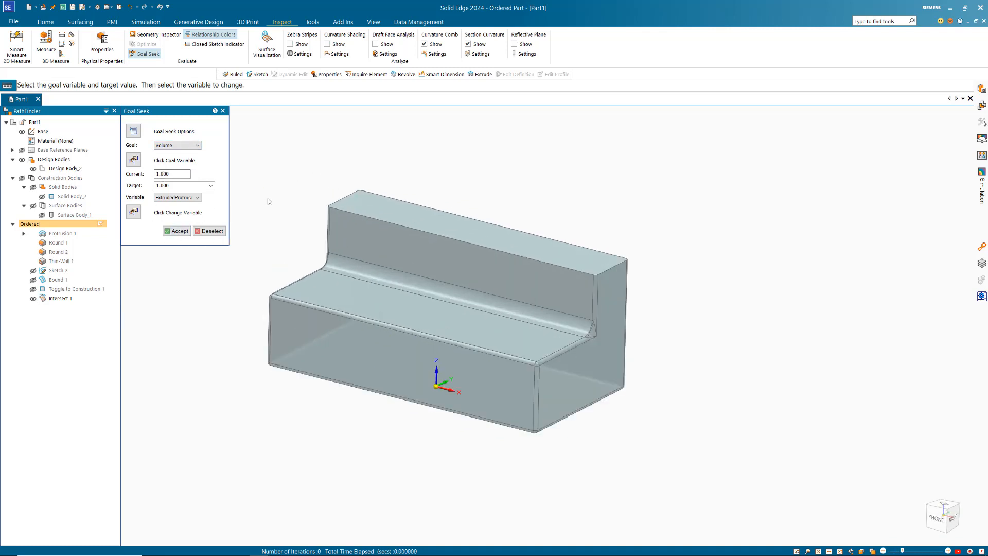
mouse_move(251, 224)
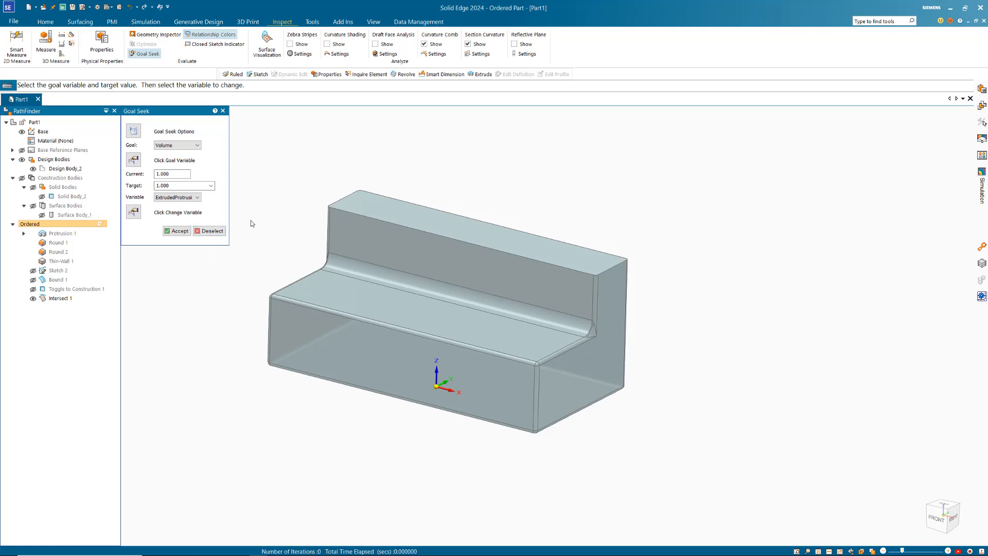
- Inspect Protrusion 1's shortened depth, then return to Goal Seek
click(61, 234)
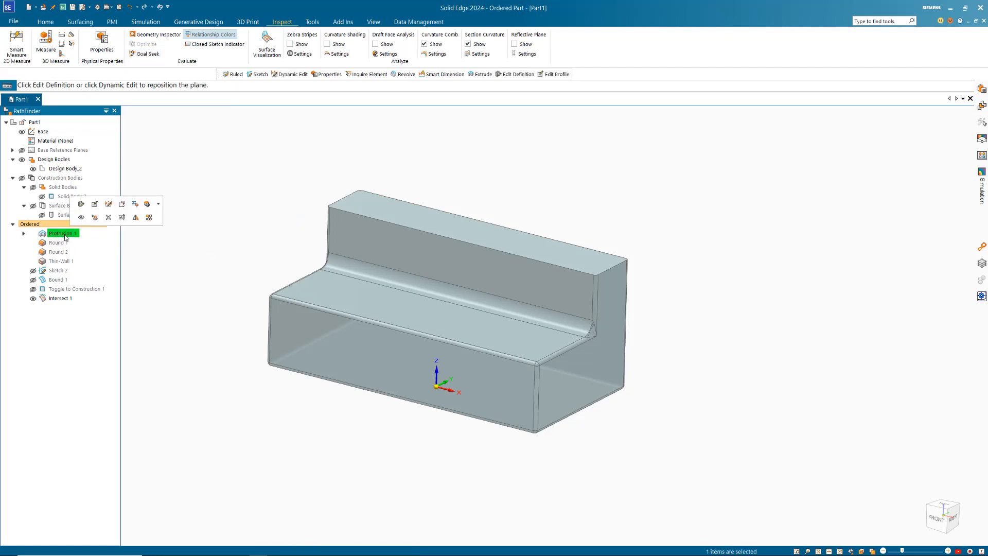
double_click(63, 234)
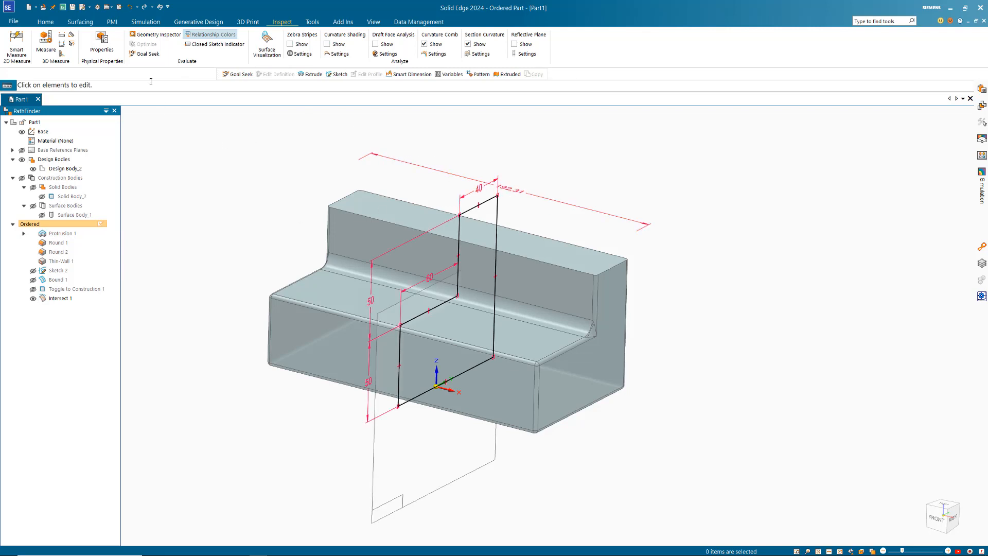
click(147, 54)
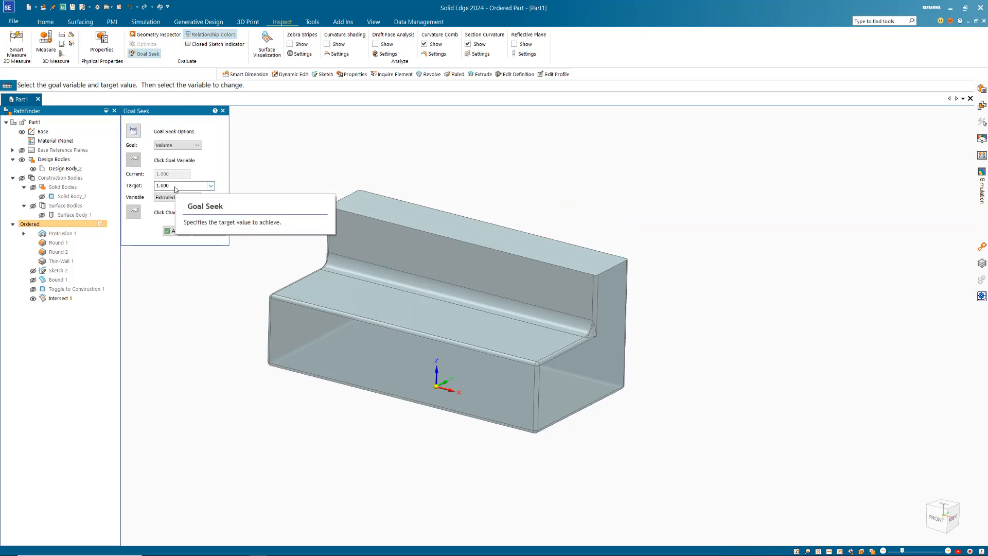
- Goal Seek the volume to 1.5 L, then view the Undo history list
text(1.)
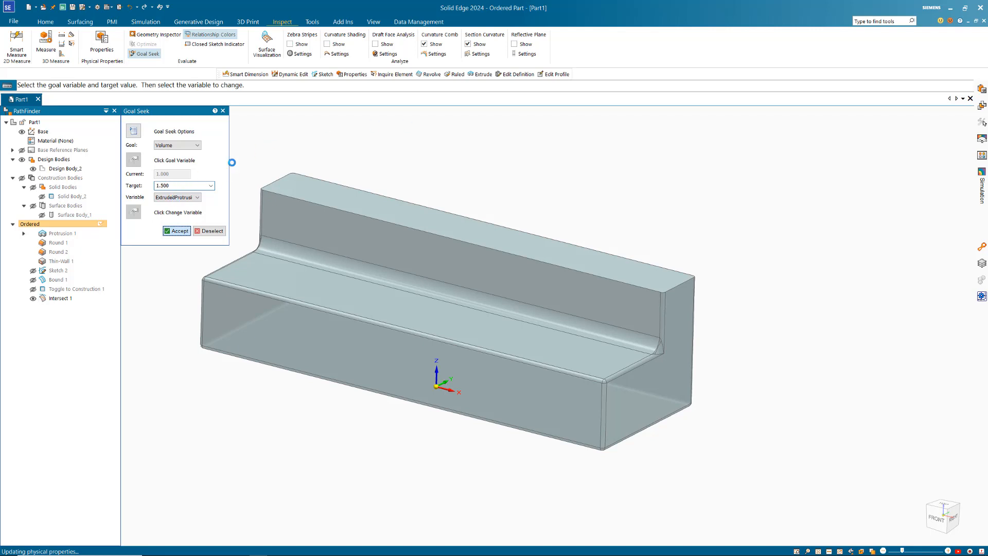
mouse_move(493, 186)
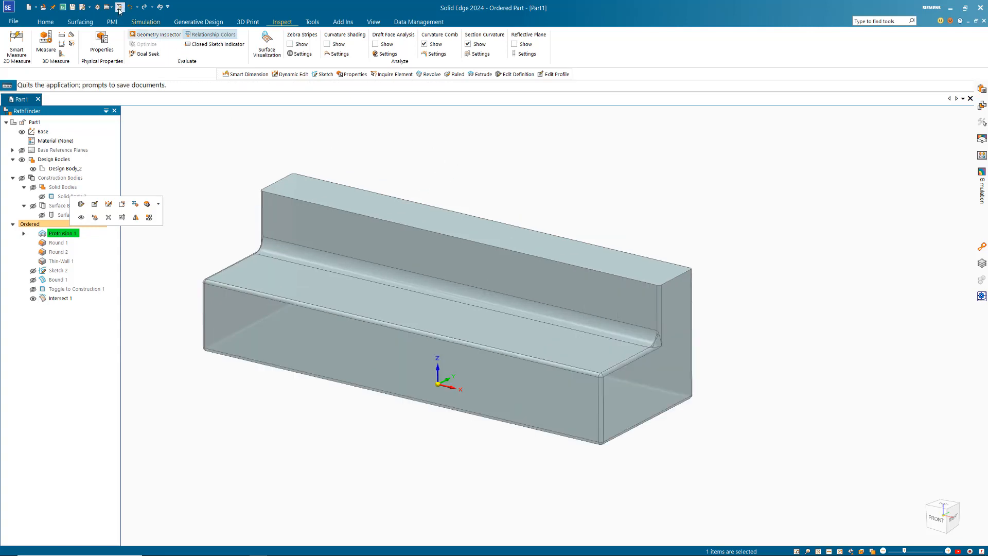
click(136, 7)
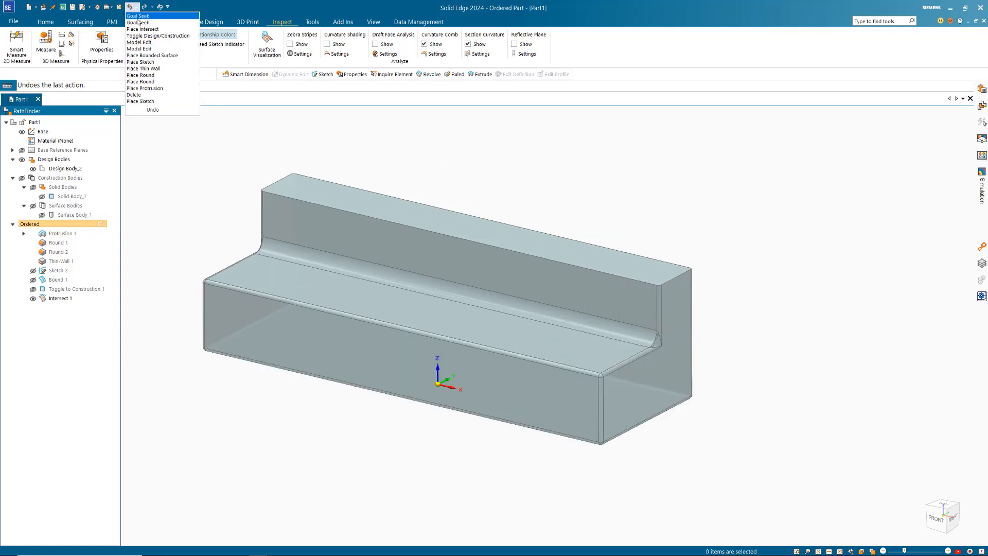